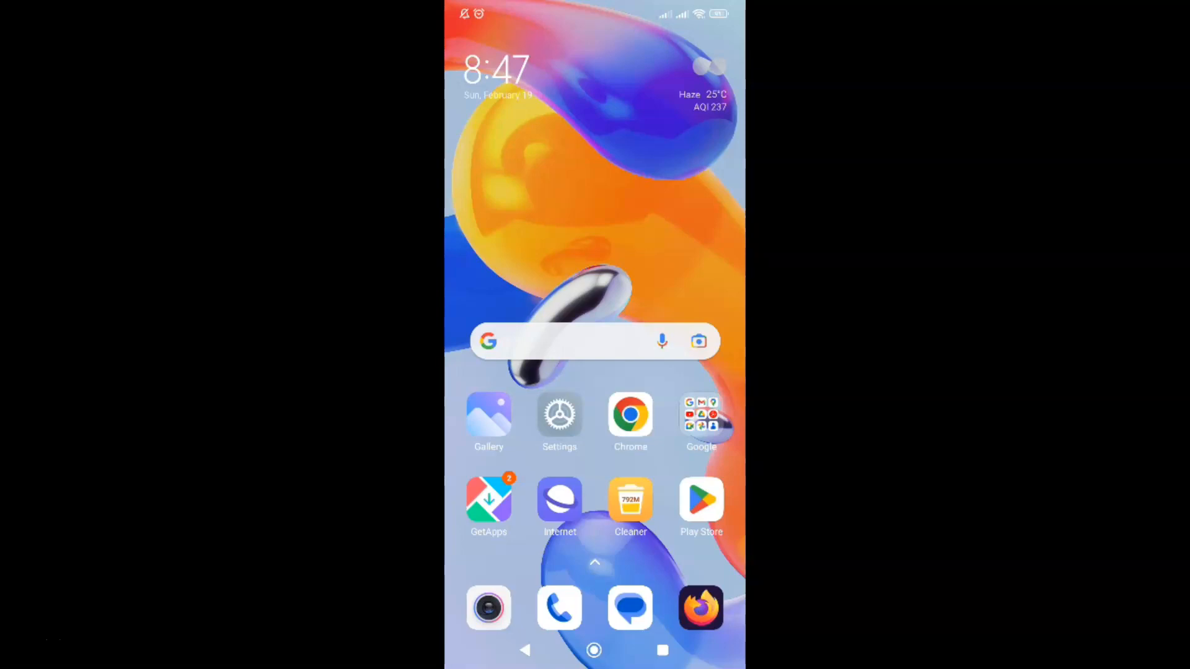
mouse_move(660, 213)
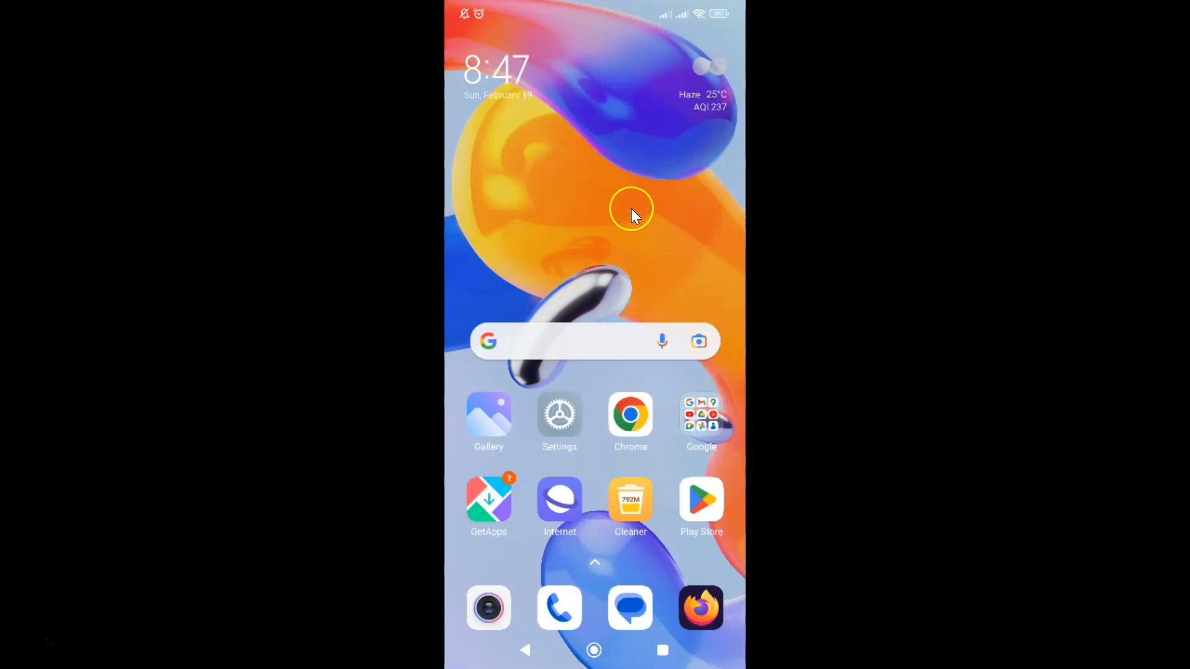
mouse_move(622, 224)
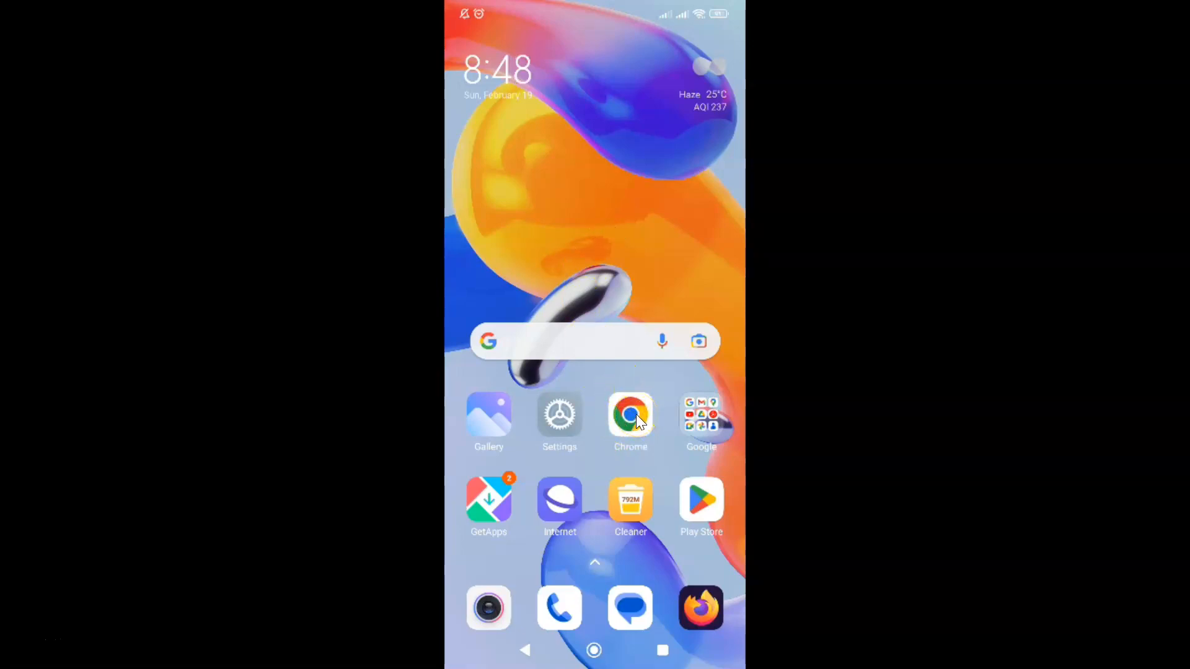
Step: Launch Chrome and bring up its three-dot main menu
left_click(631, 416)
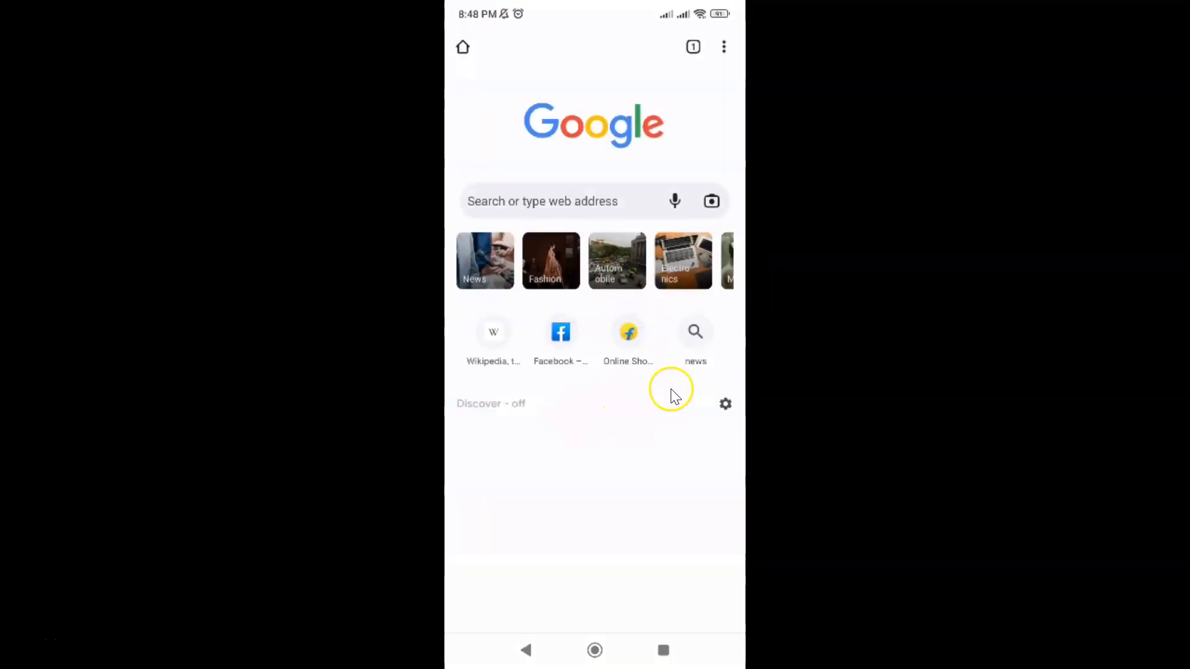
mouse_move(723, 47)
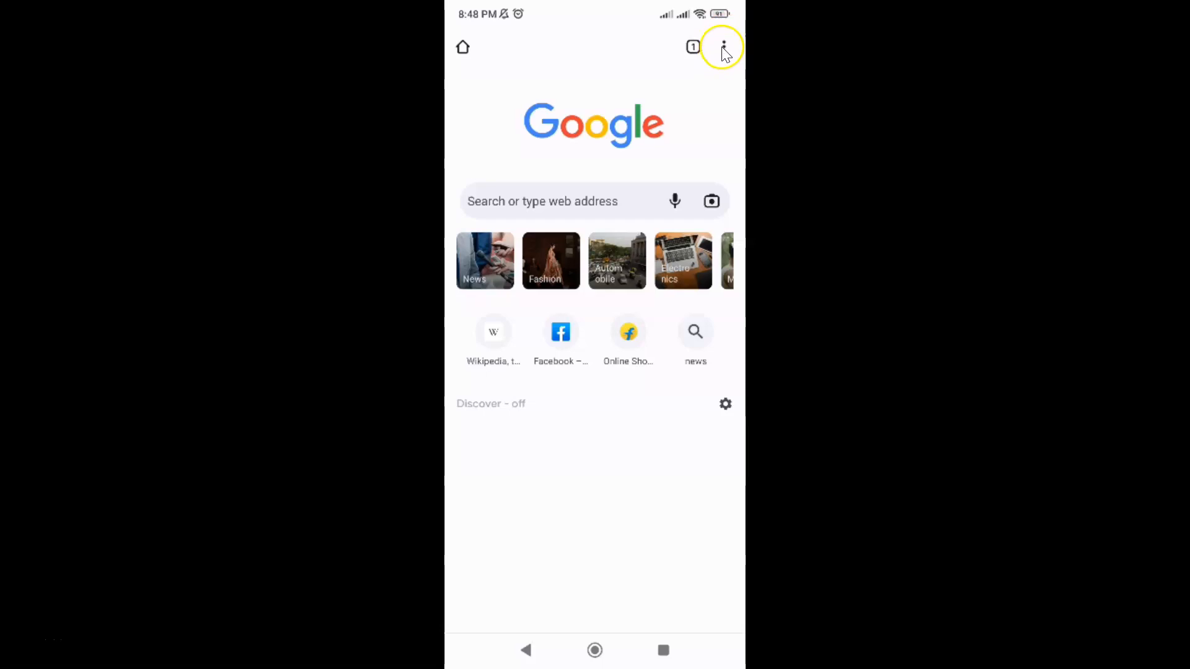
mouse_move(725, 49)
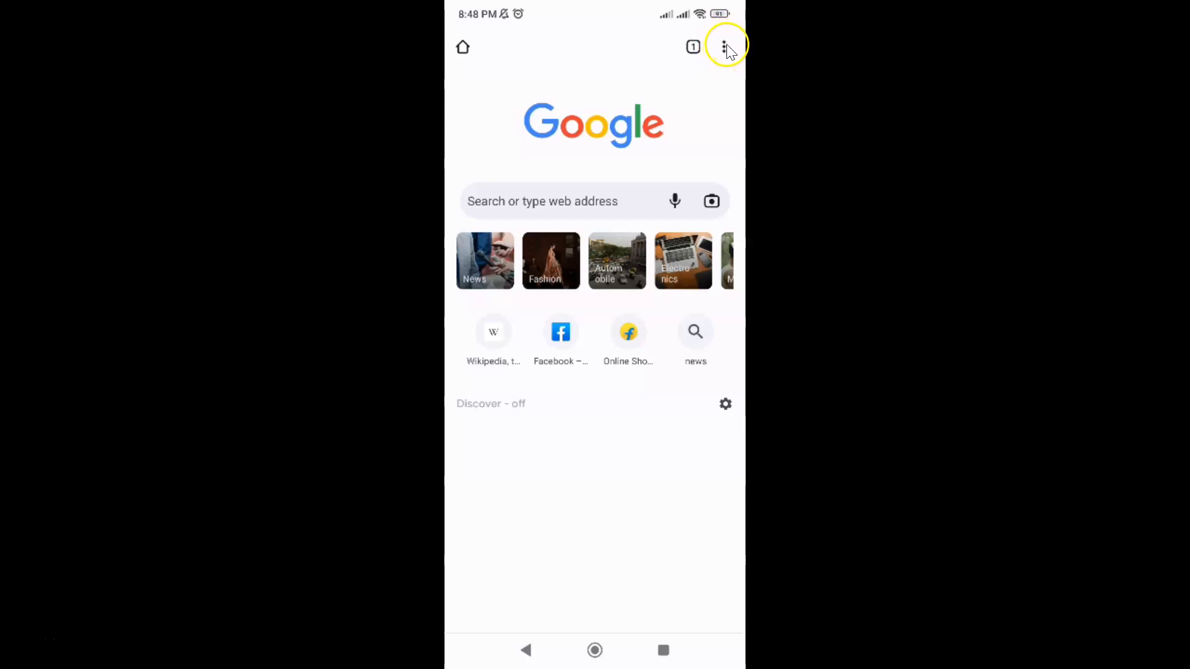
left_click(724, 47)
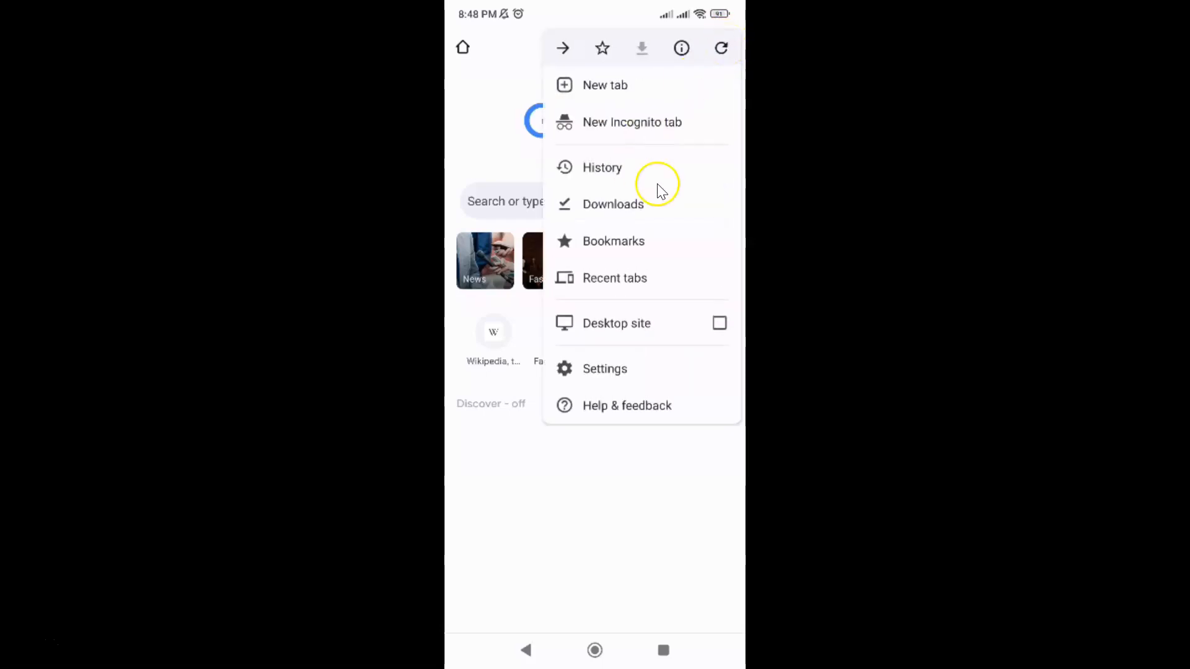
mouse_move(629, 314)
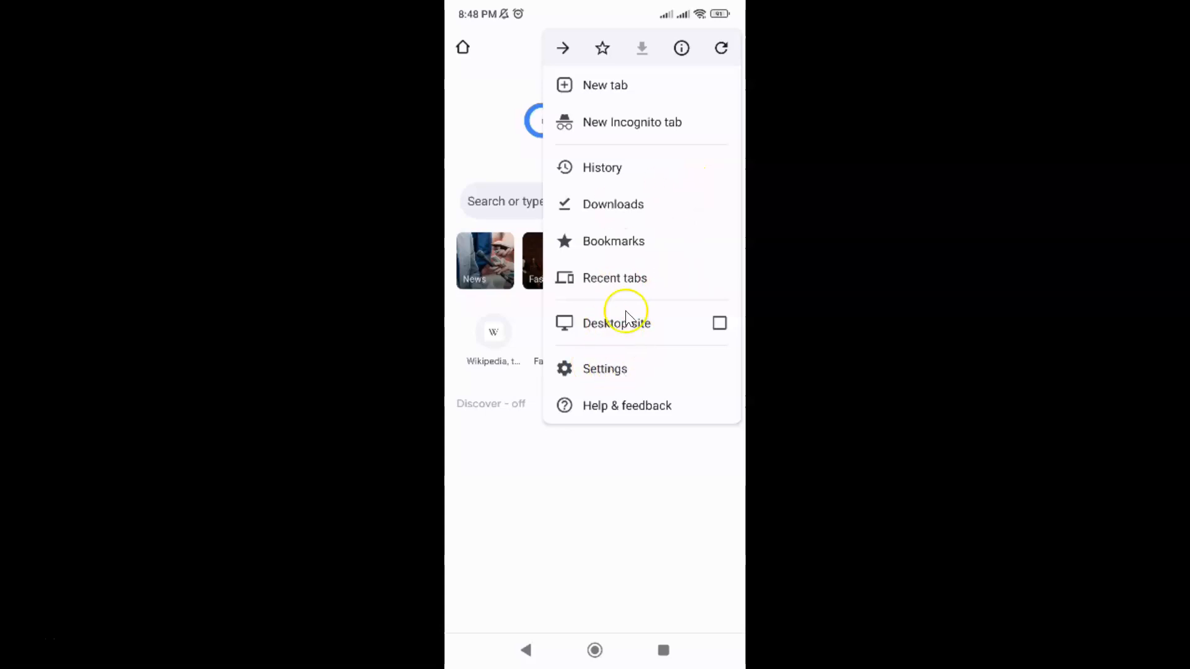
mouse_move(613, 372)
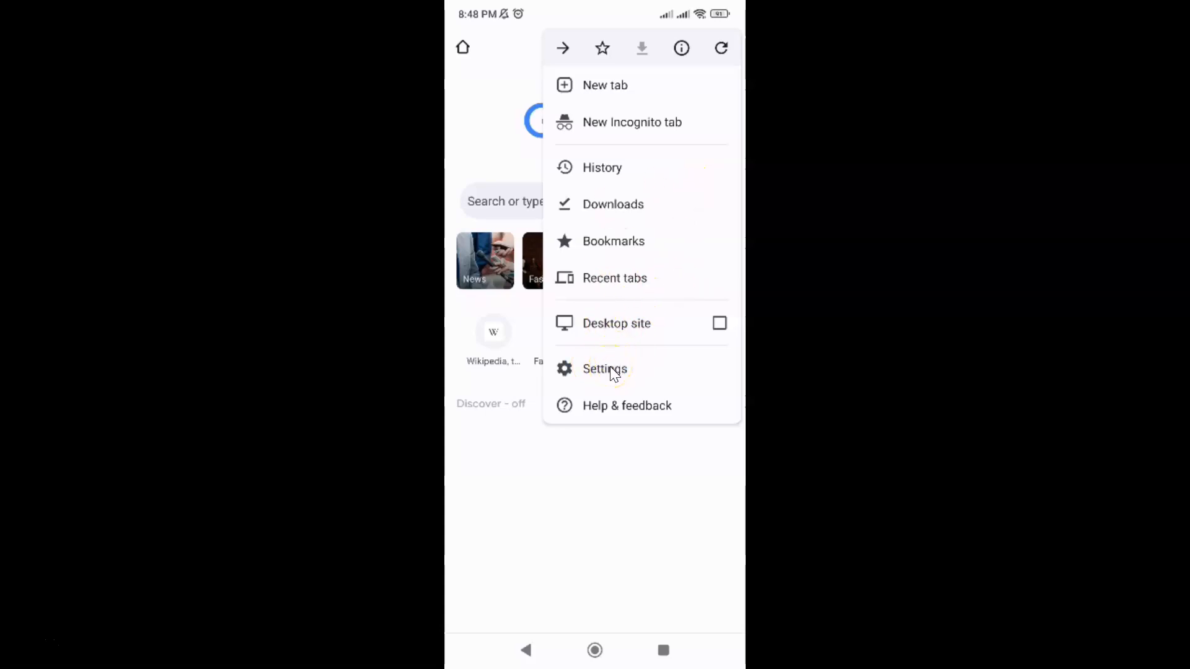
Step: Go from the menu into Settings, then Privacy and security
left_click(605, 369)
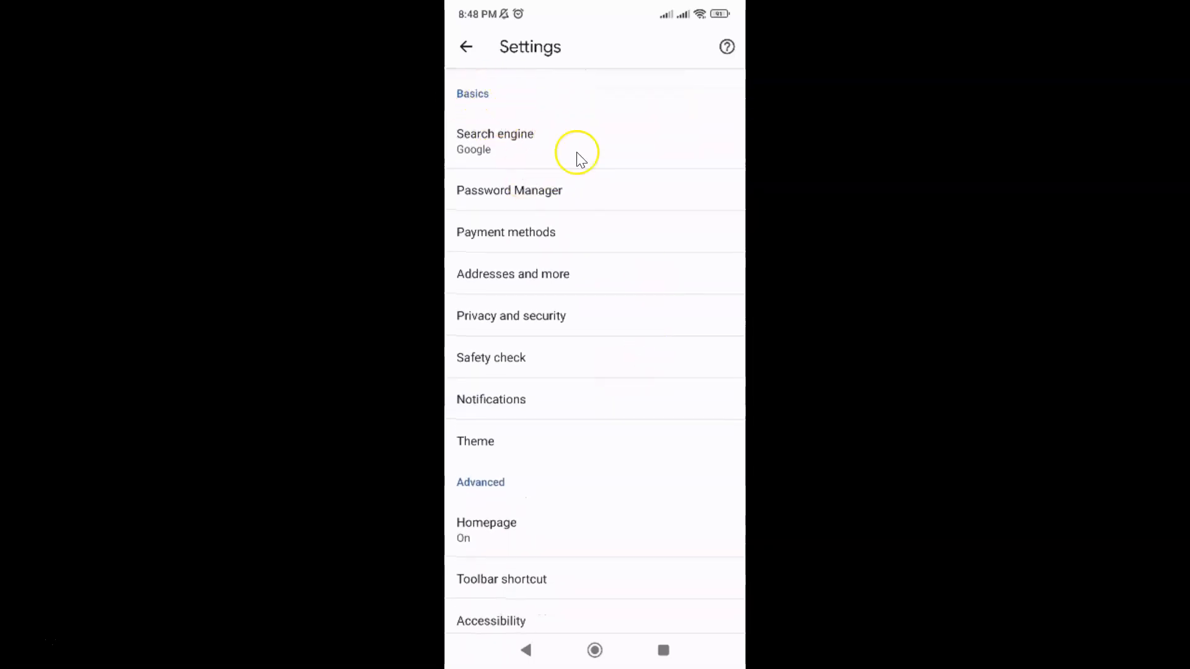
mouse_move(510, 270)
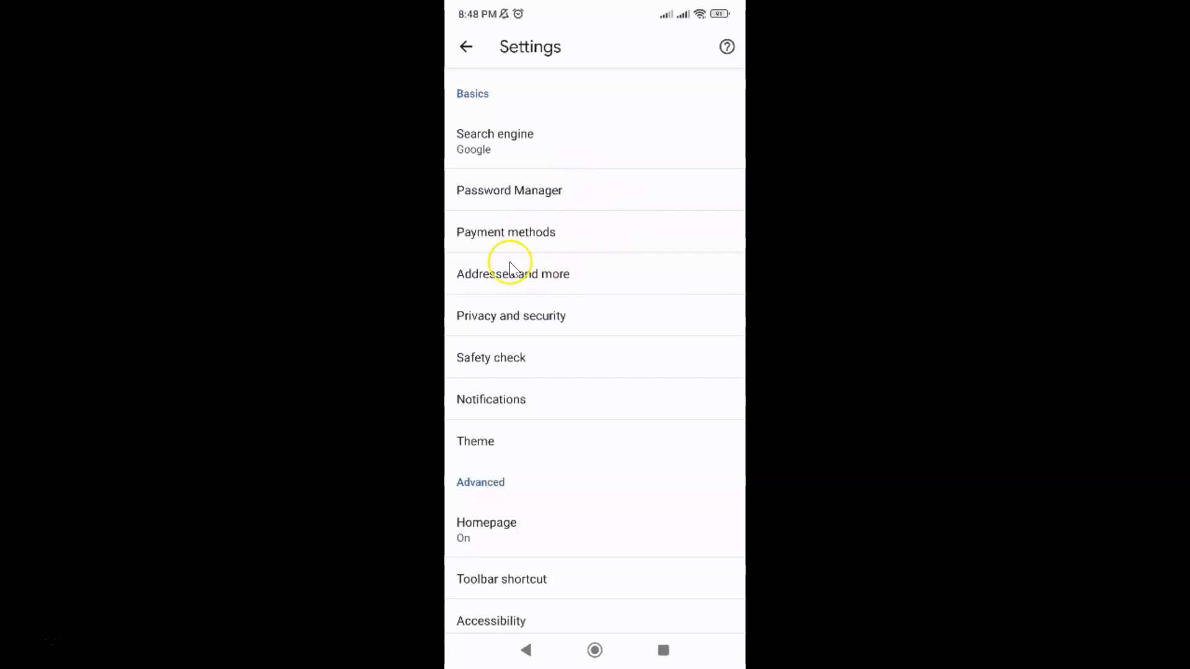
mouse_move(513, 322)
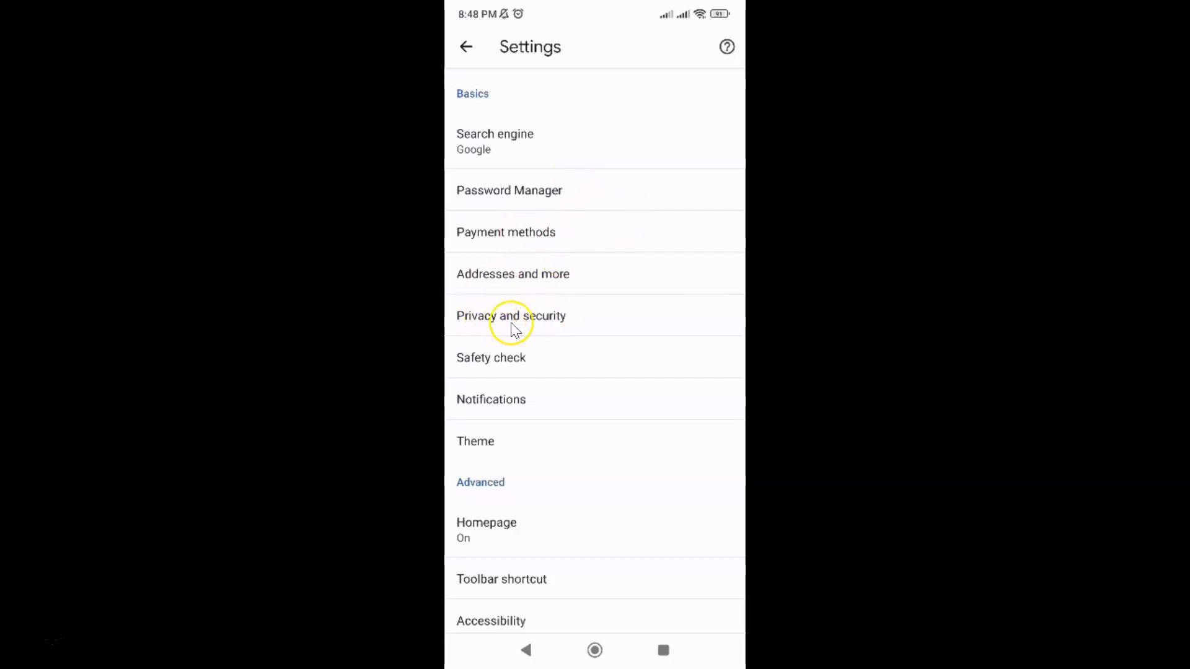
mouse_move(543, 327)
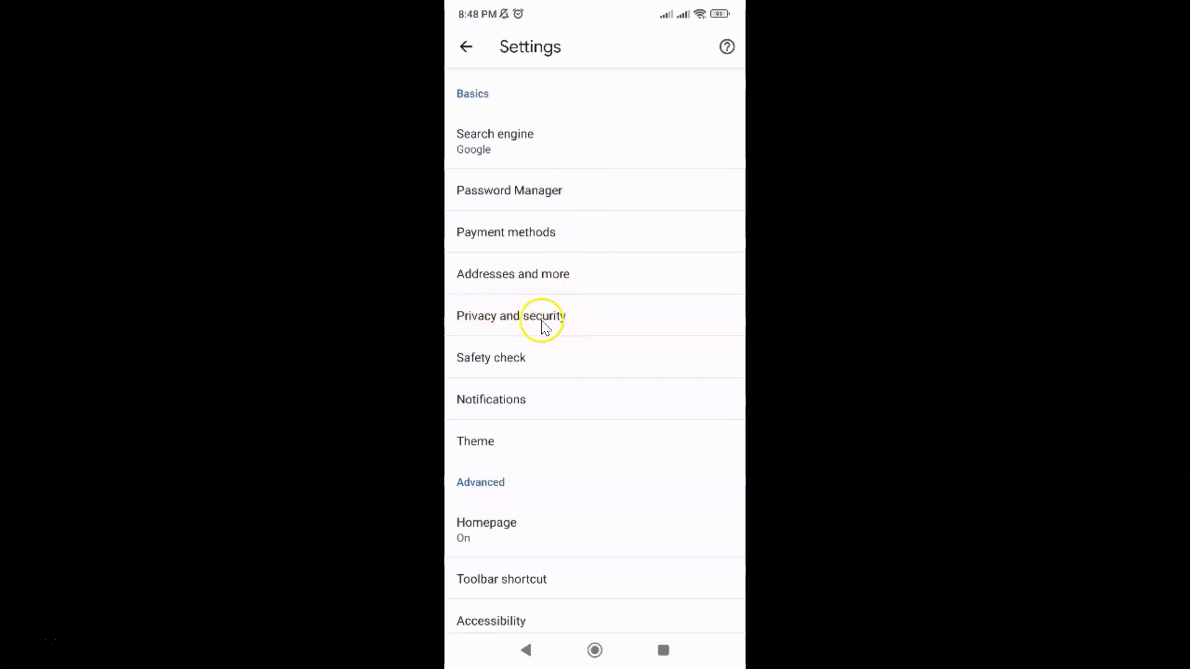
left_click(542, 315)
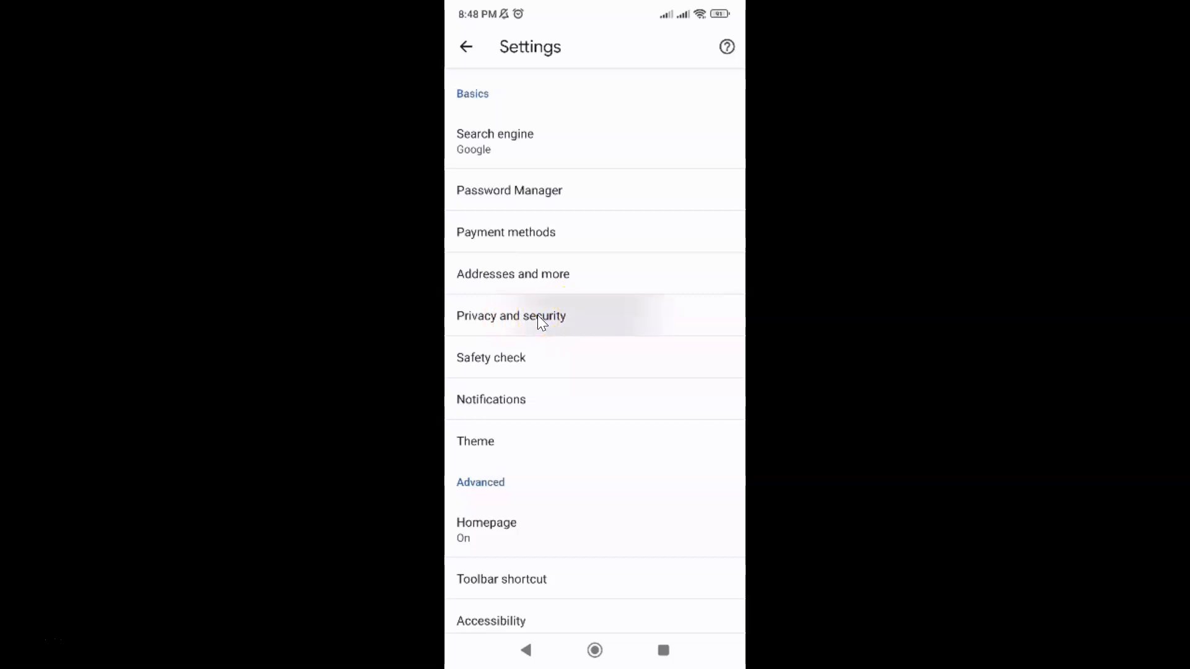
left_click(511, 315)
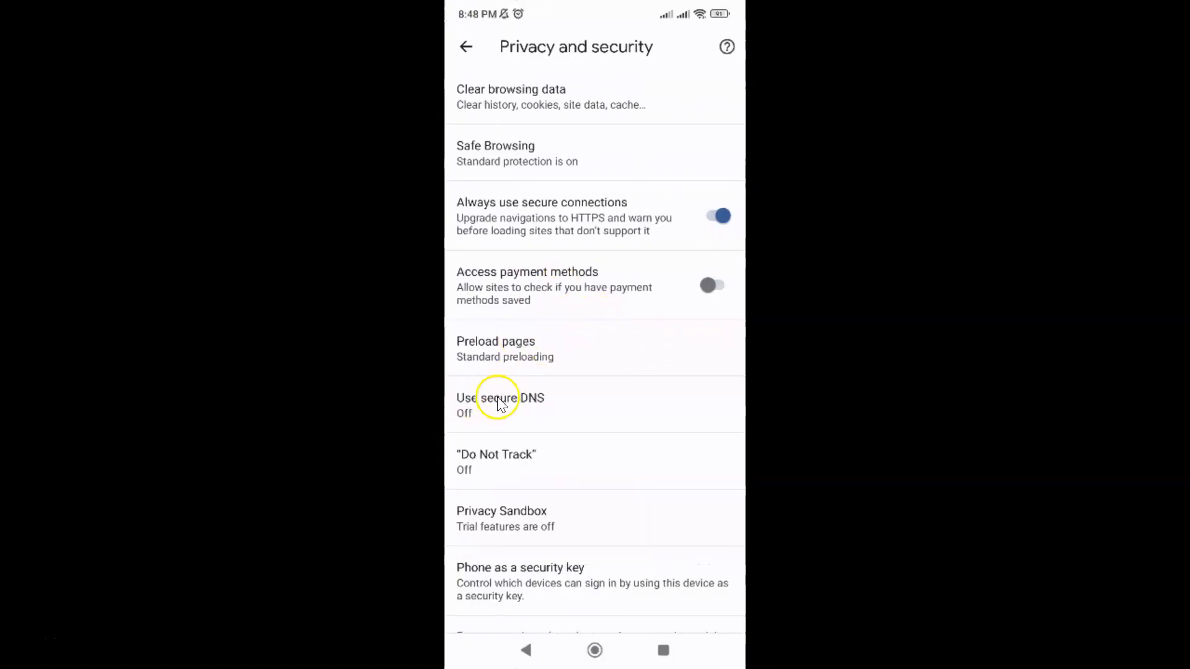
mouse_move(539, 400)
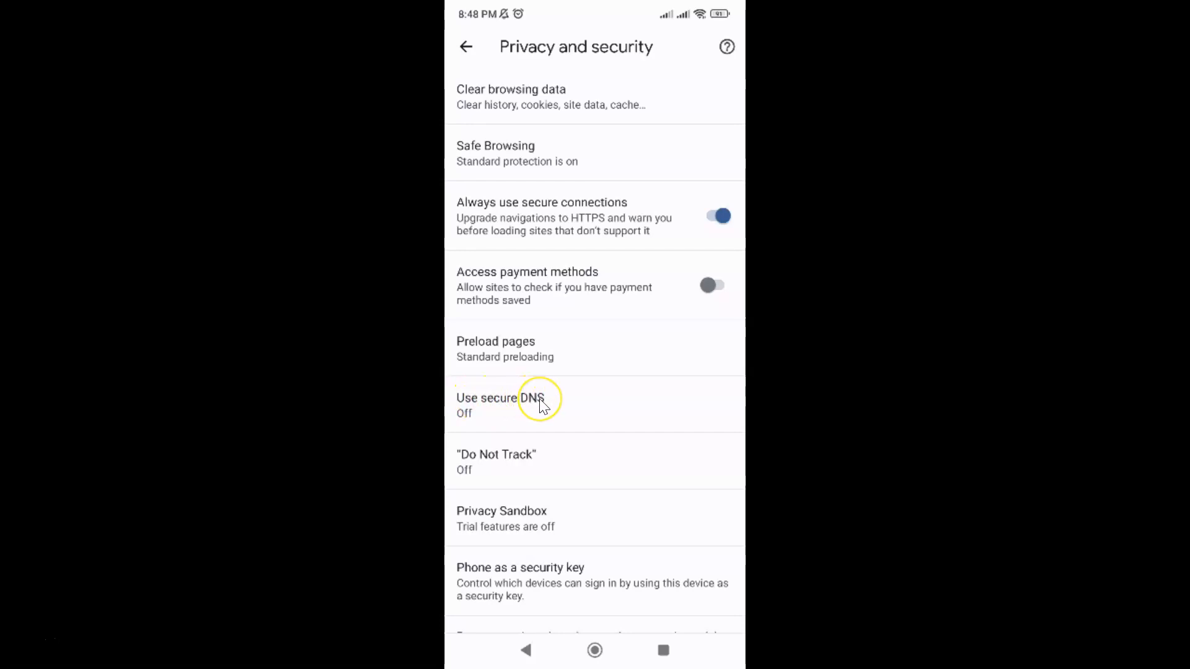
Step: Open the Use secure DNS page, where the setting is still off
left_click(498, 398)
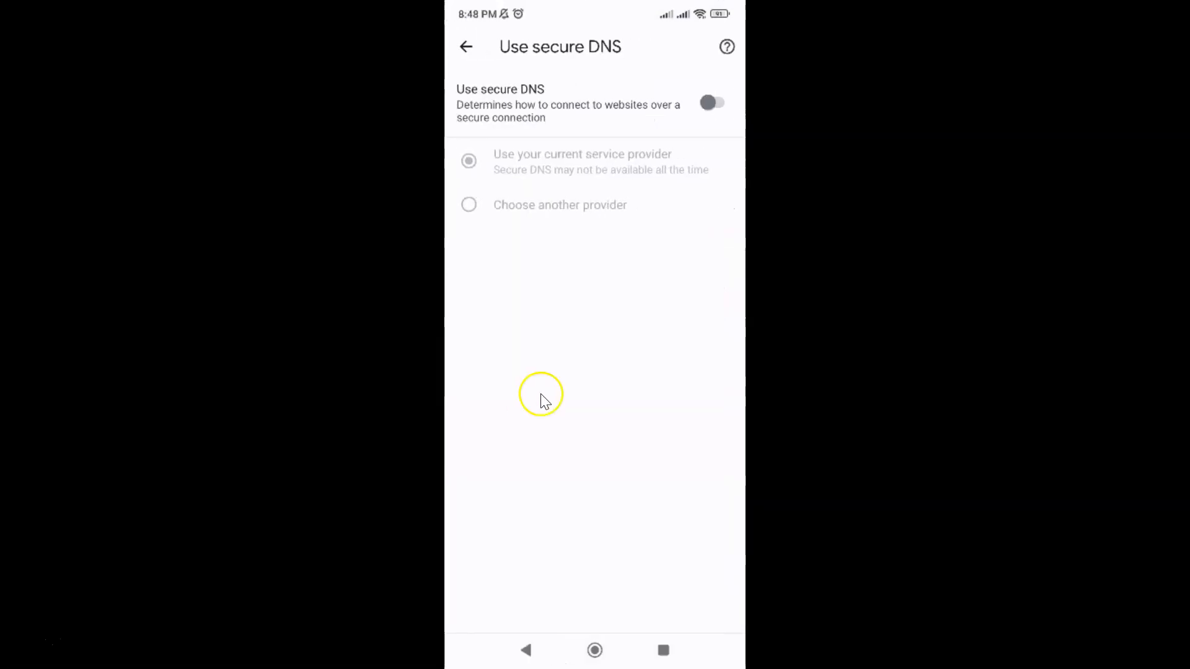
mouse_move(554, 57)
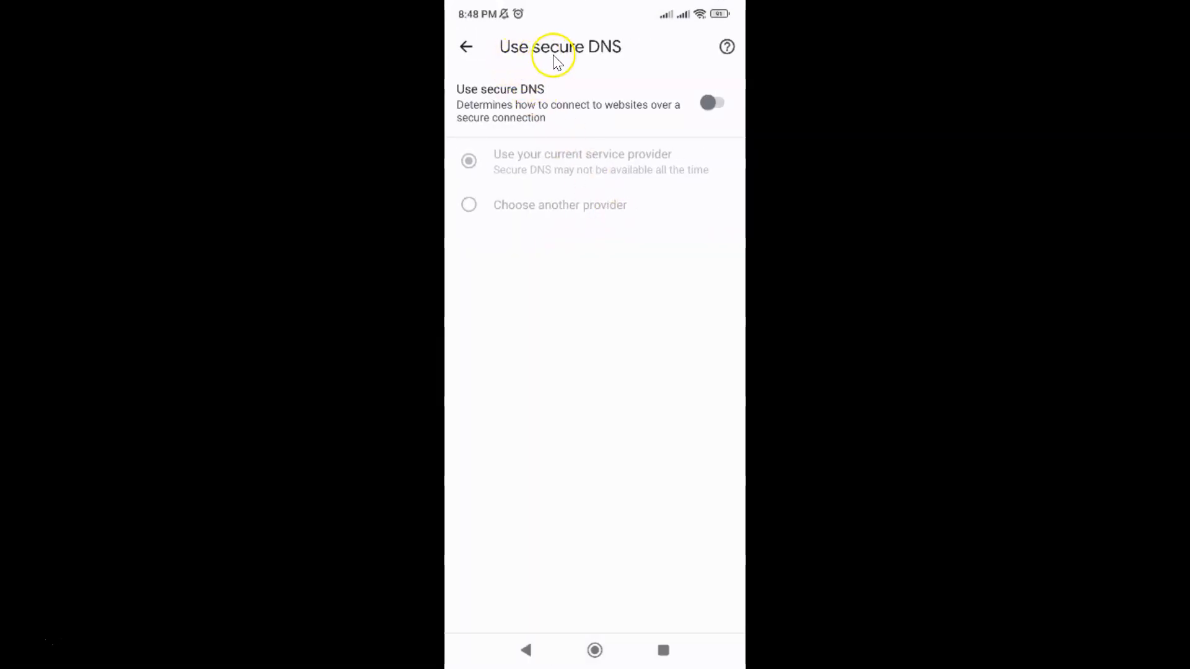
mouse_move(638, 160)
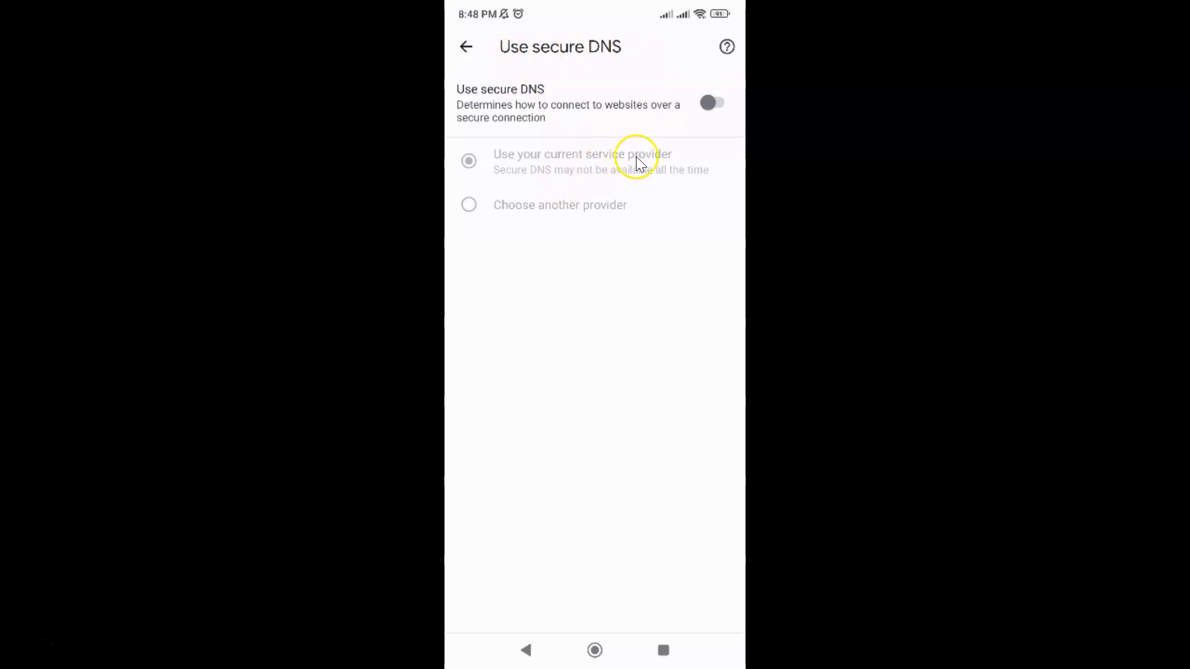
mouse_move(501, 112)
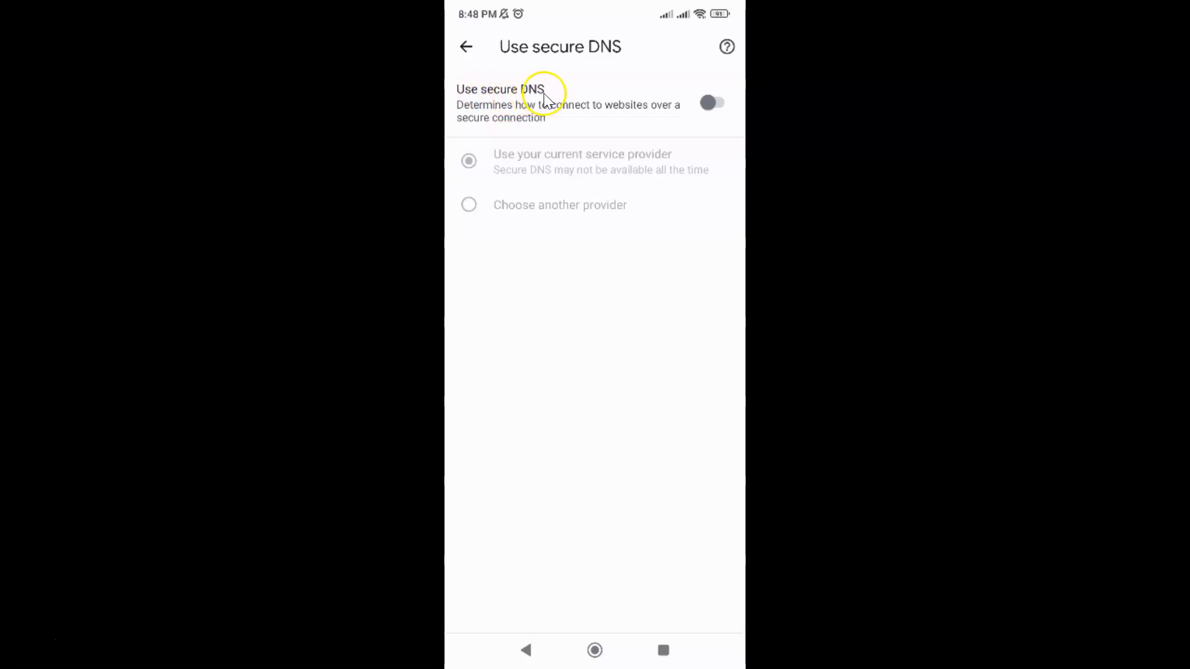
mouse_move(478, 106)
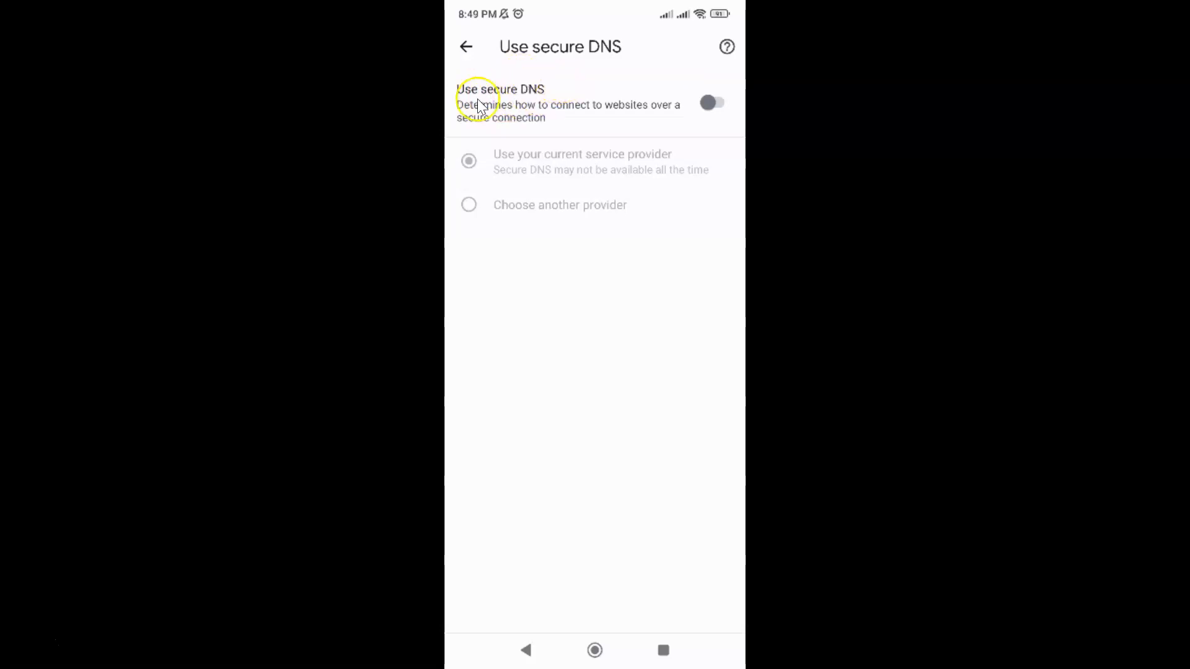
mouse_move(641, 110)
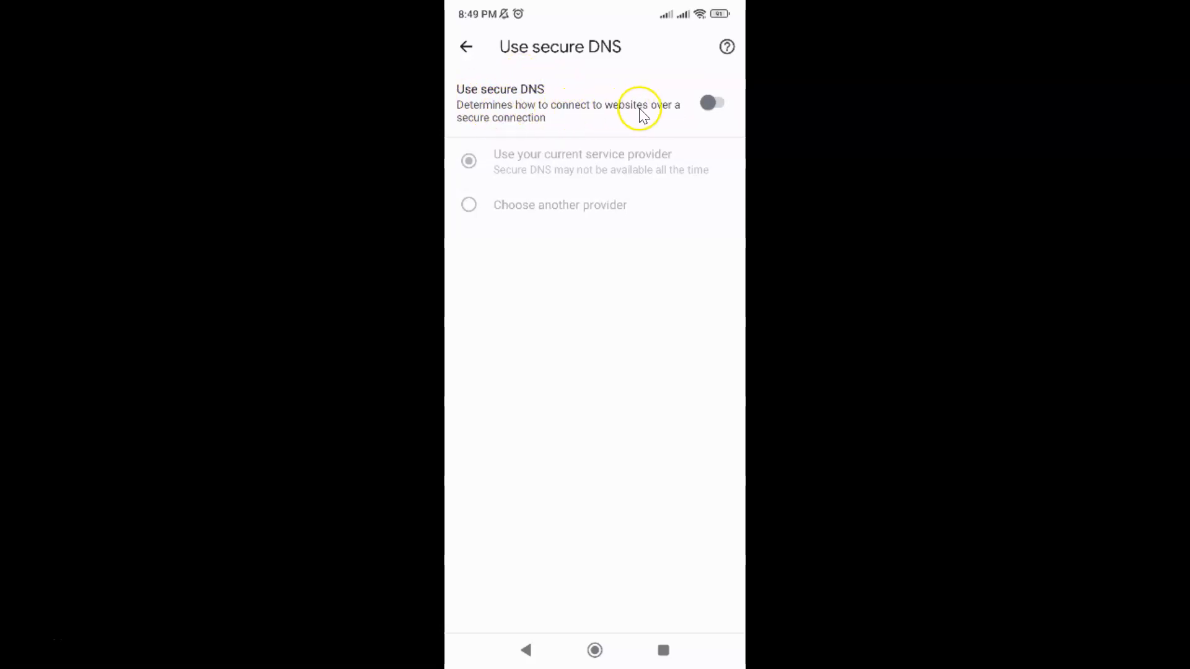
mouse_move(529, 122)
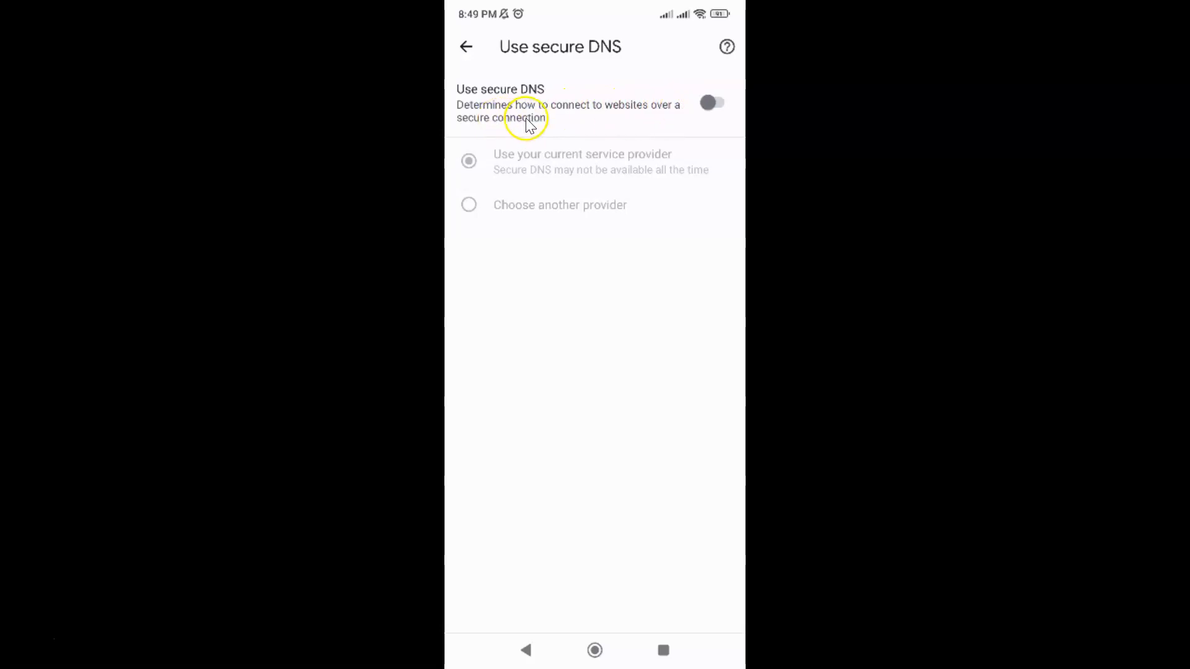
mouse_move(539, 129)
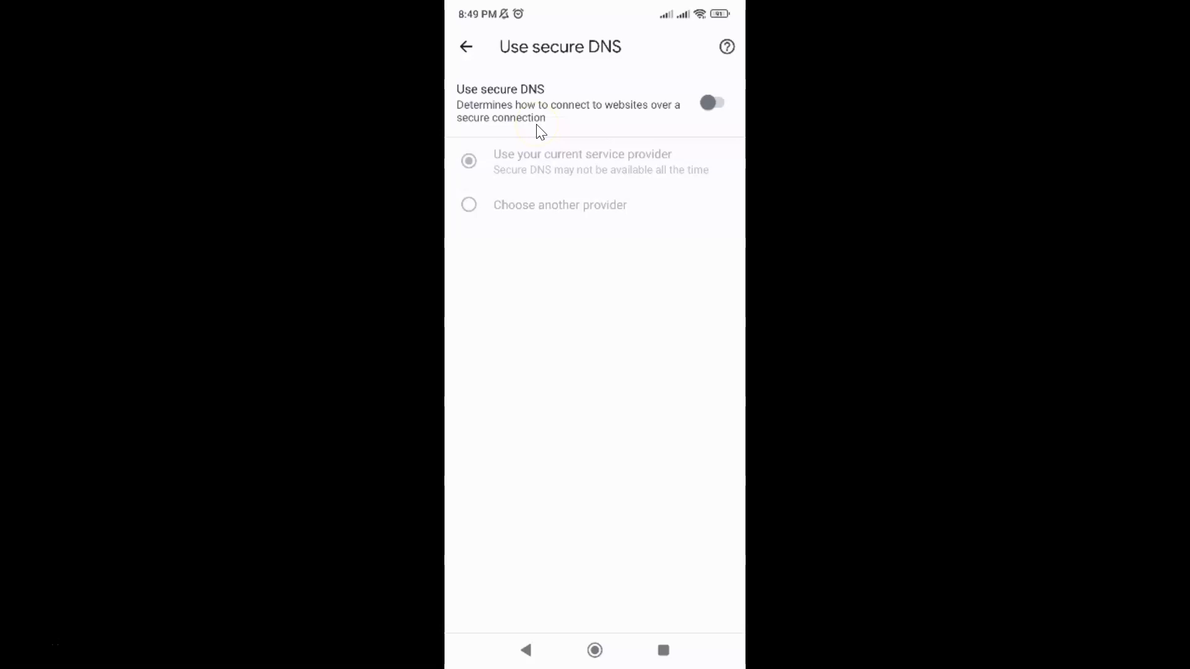
mouse_move(550, 126)
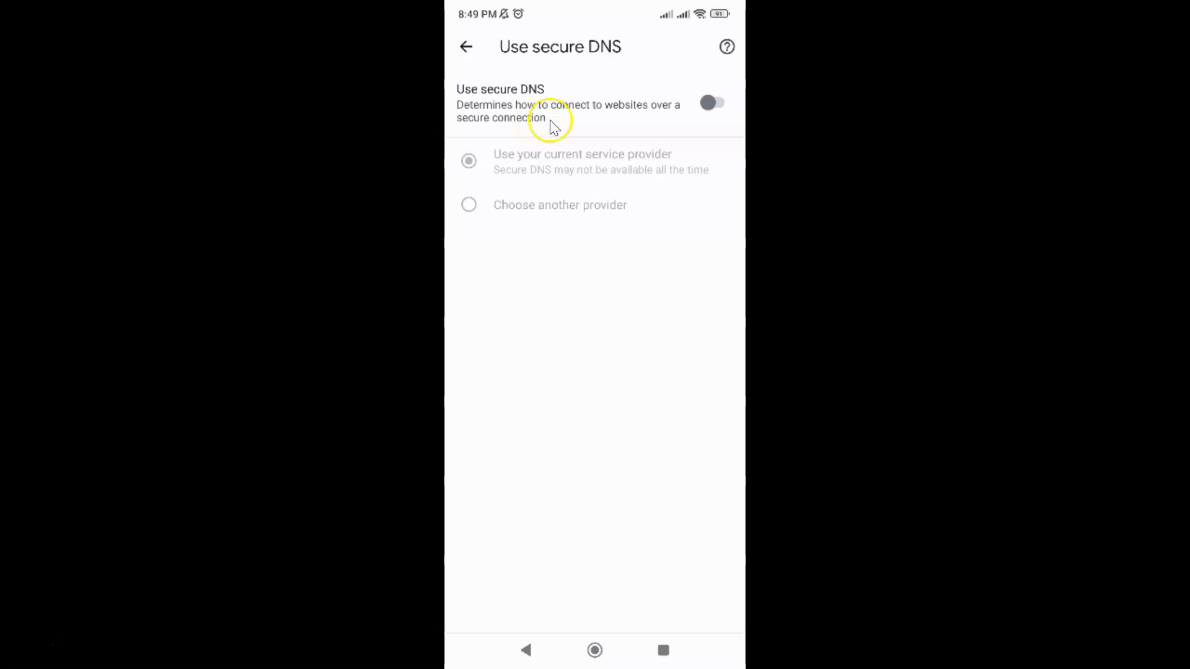
mouse_move(480, 105)
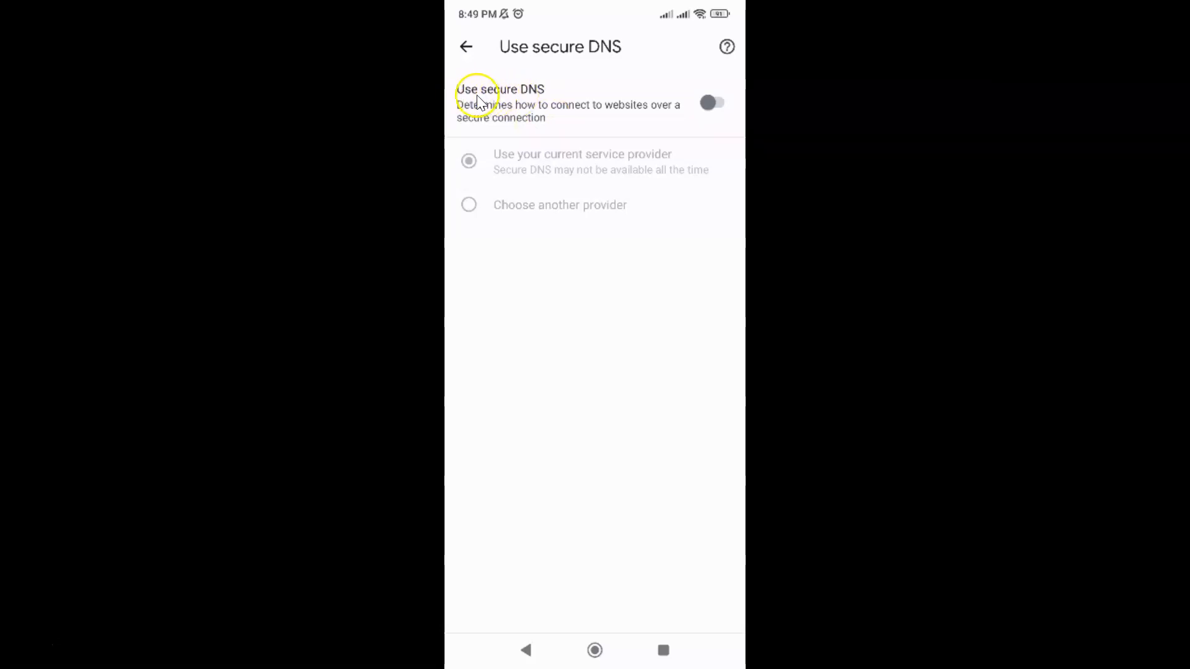
mouse_move(528, 103)
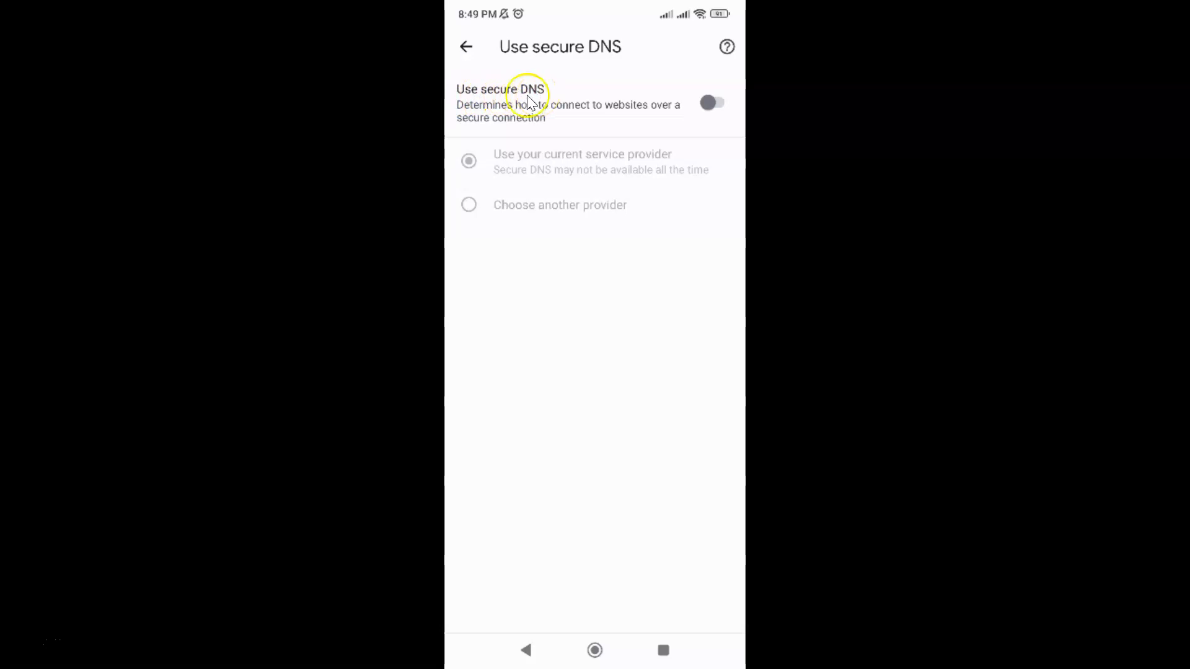
mouse_move(713, 104)
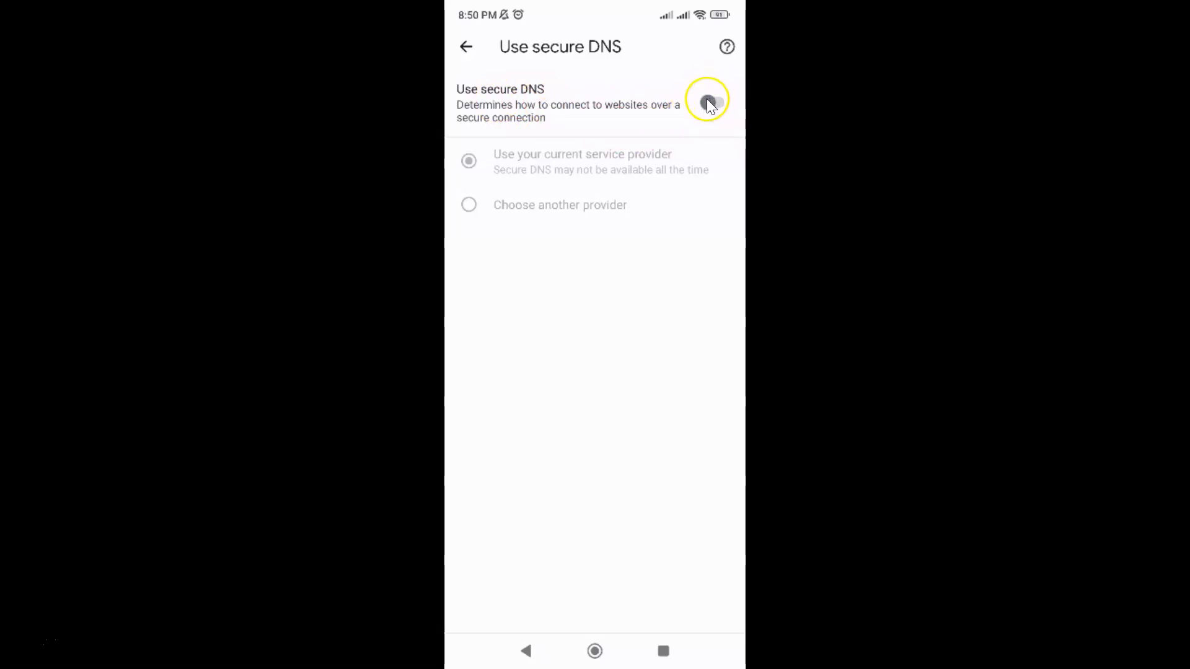
left_click(710, 104)
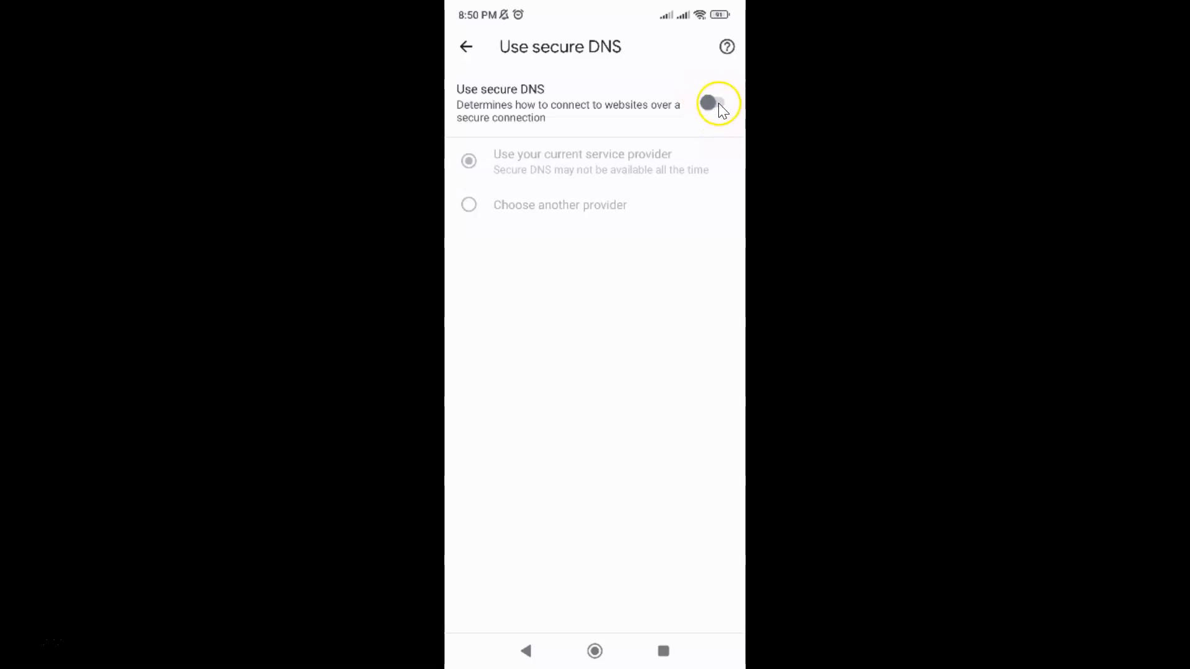
Step: Switch Use secure DNS on, defaulting to the current service provider
left_click(717, 102)
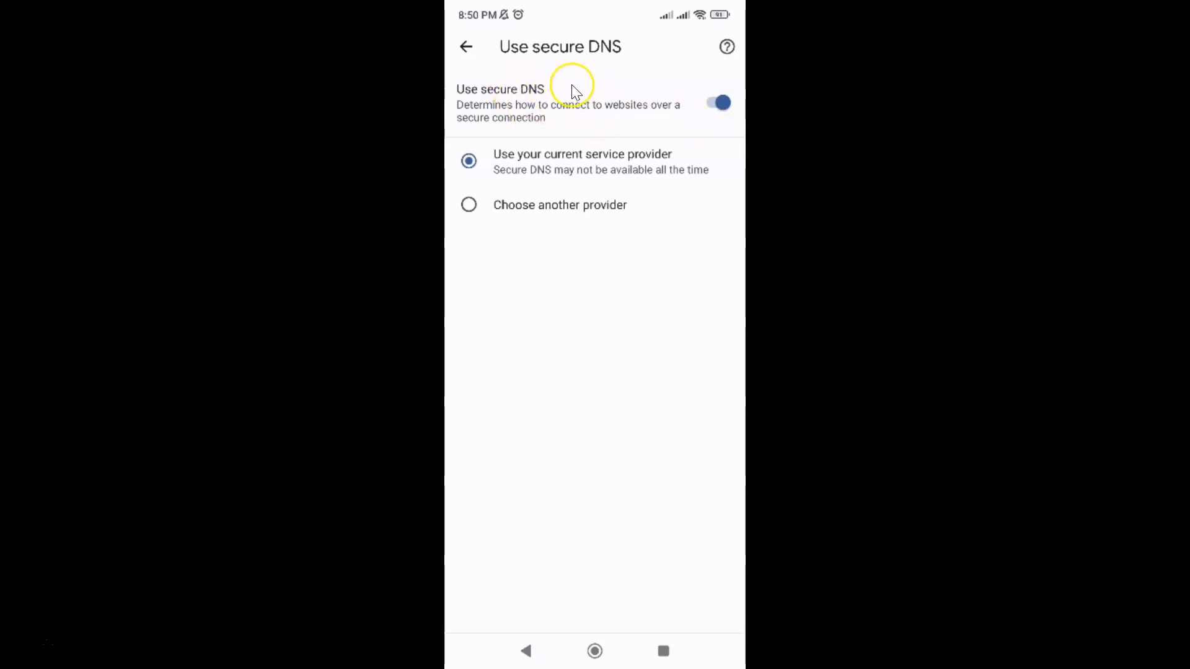
mouse_move(619, 205)
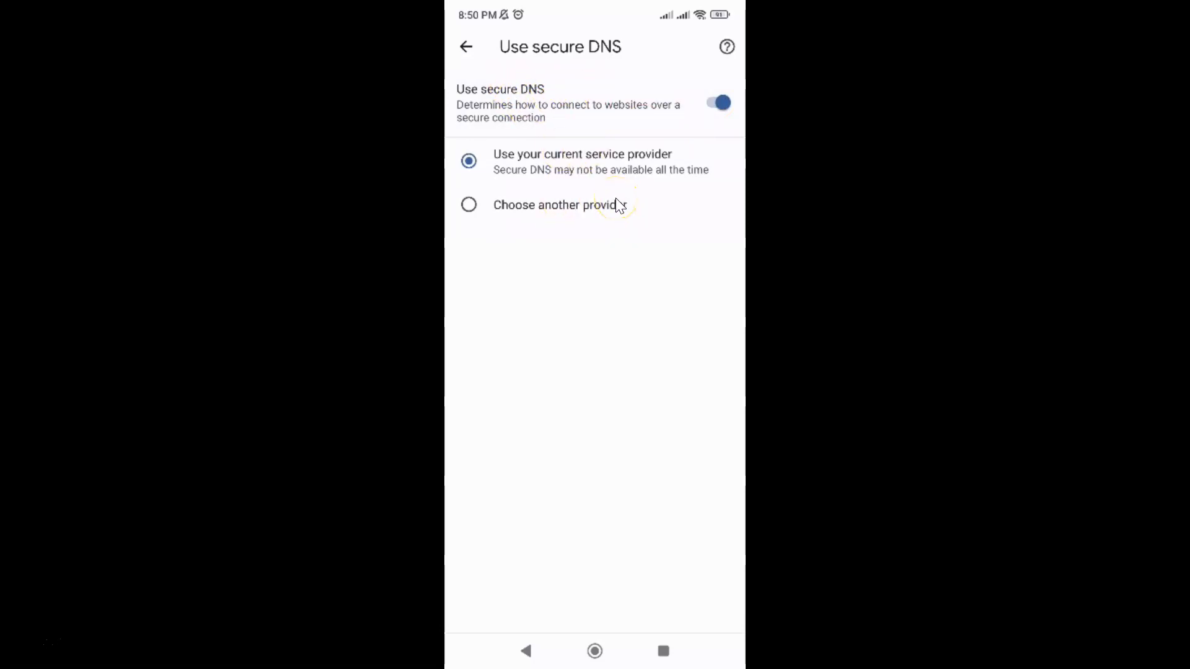
mouse_move(519, 158)
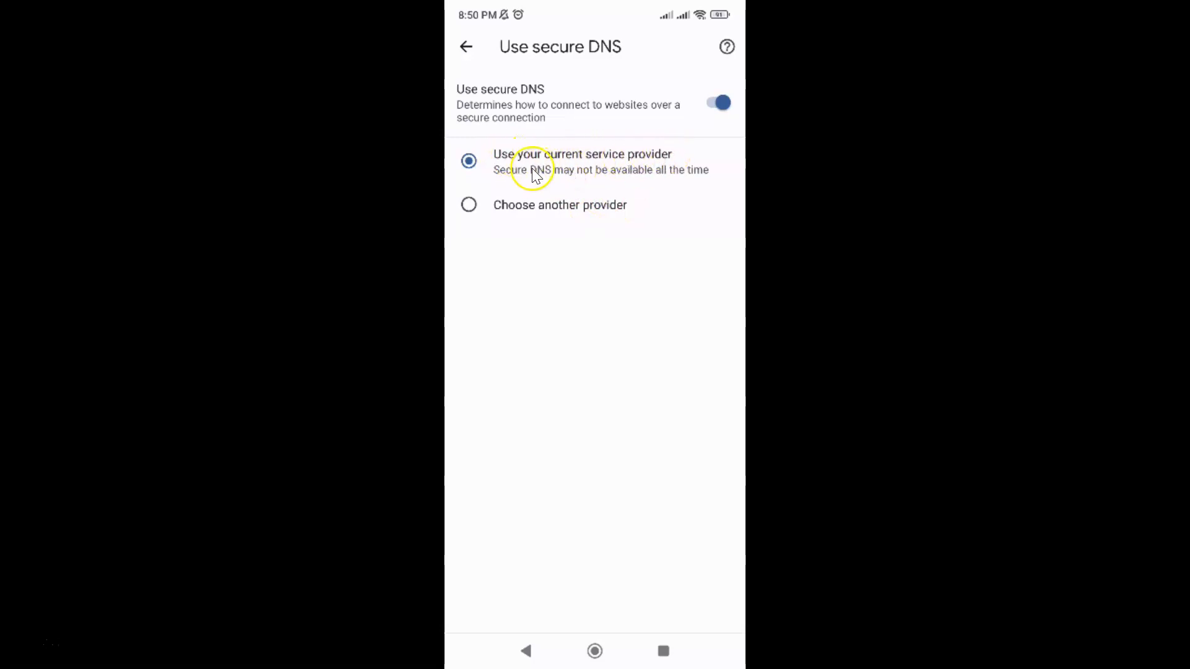
mouse_move(638, 178)
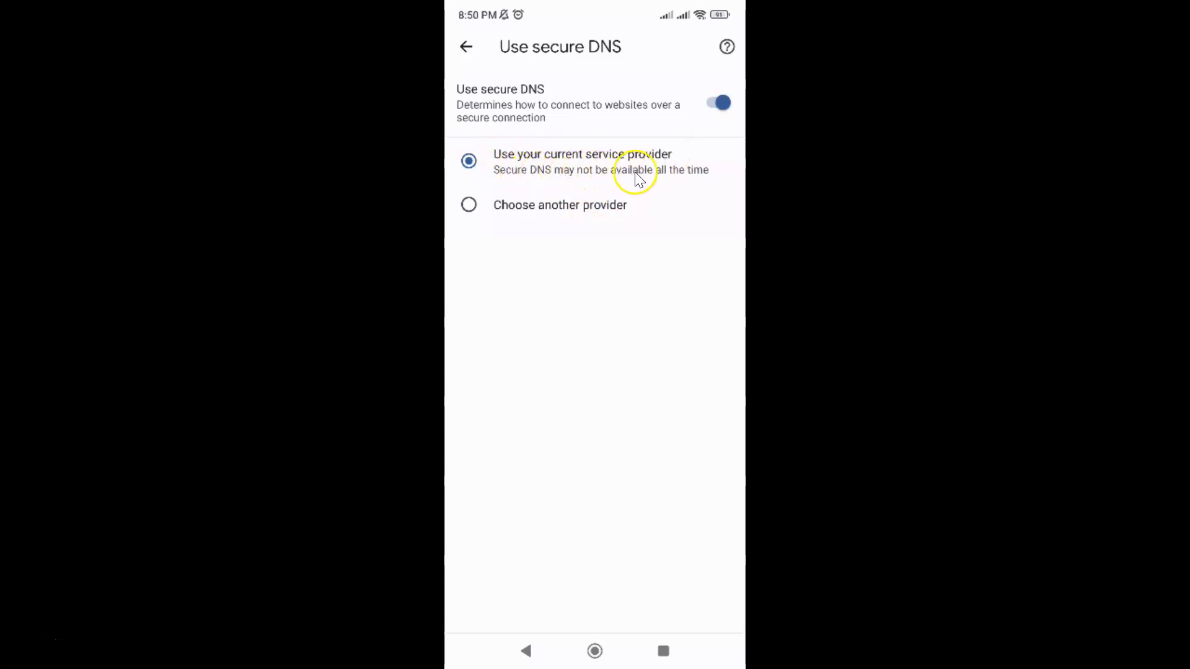
mouse_move(595, 185)
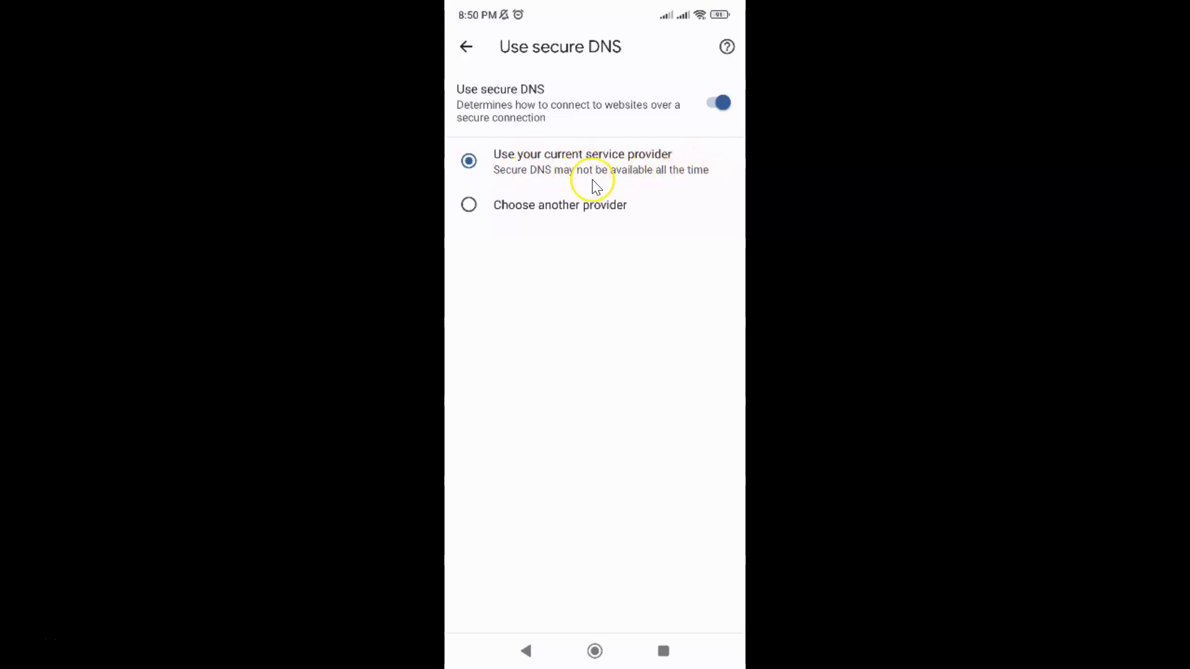
mouse_move(603, 213)
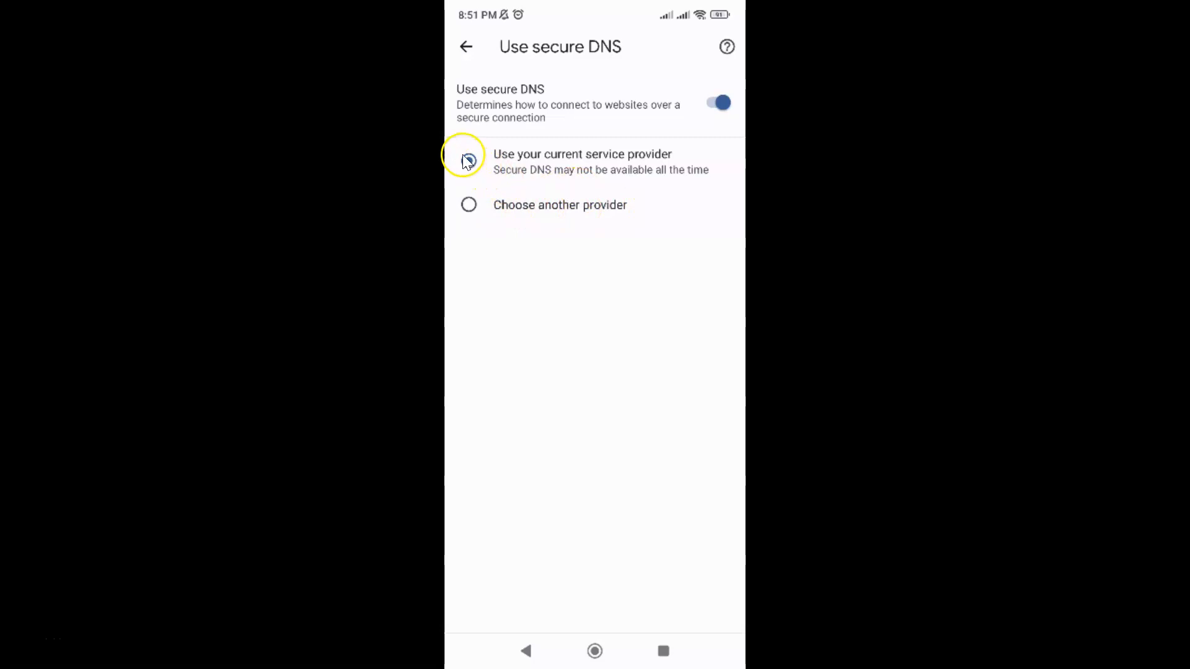
left_click(469, 160)
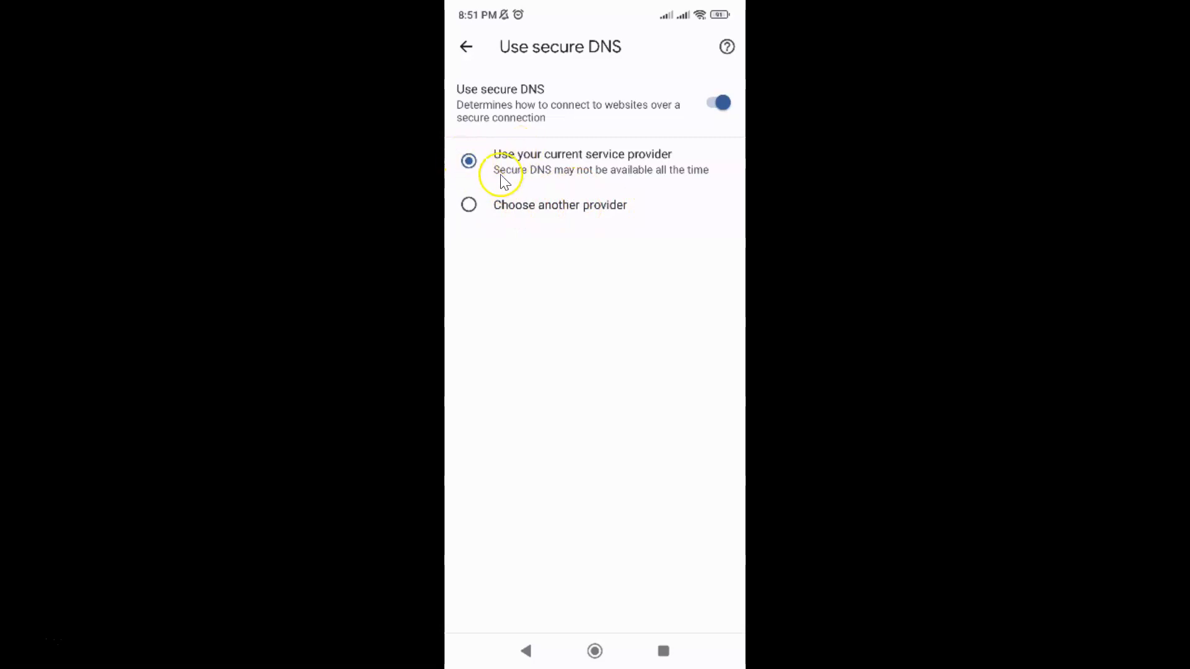
mouse_move(603, 209)
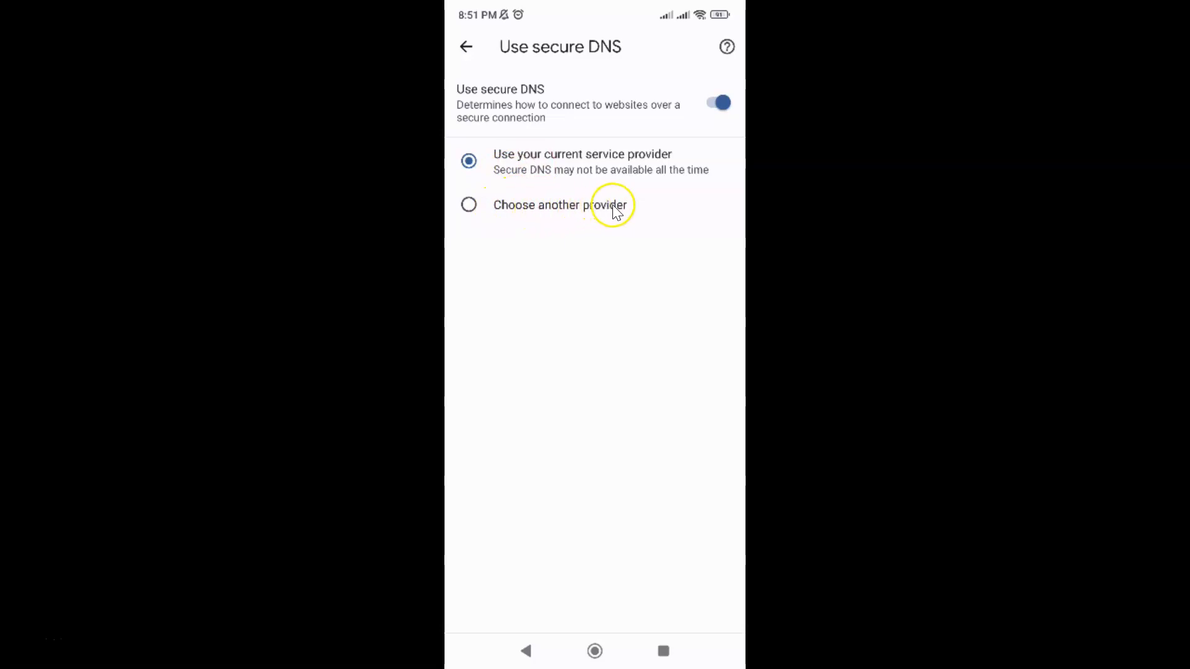
mouse_move(470, 205)
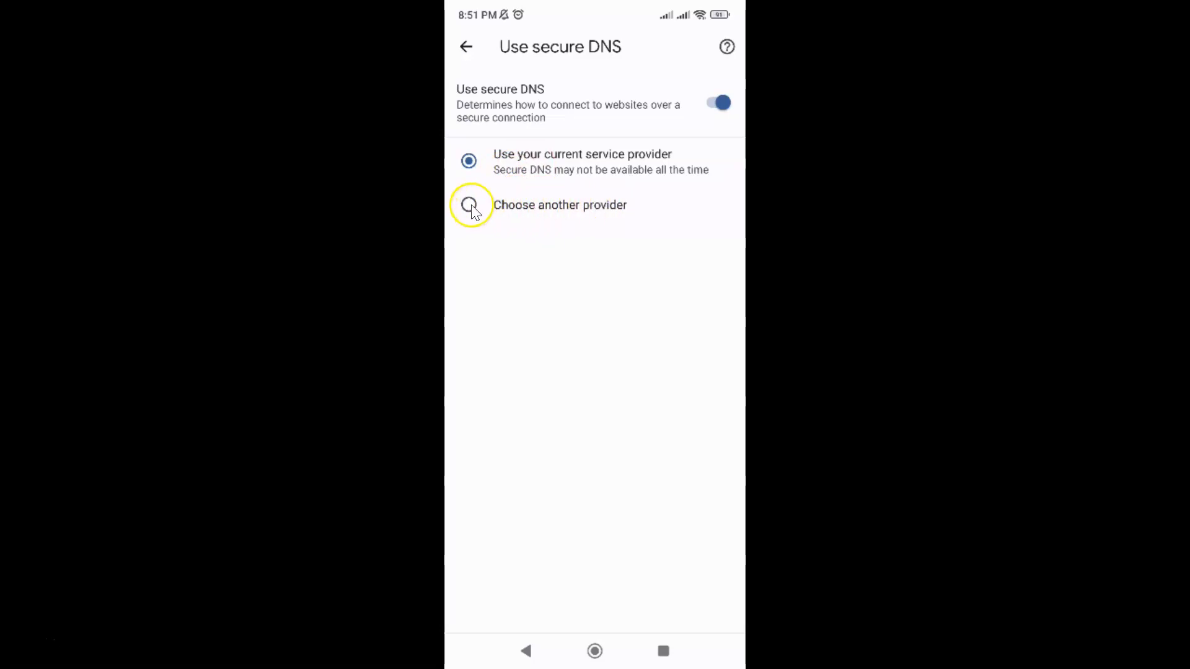
Step: Select 'Choose another provider' to reveal the provider dropdown
left_click(469, 205)
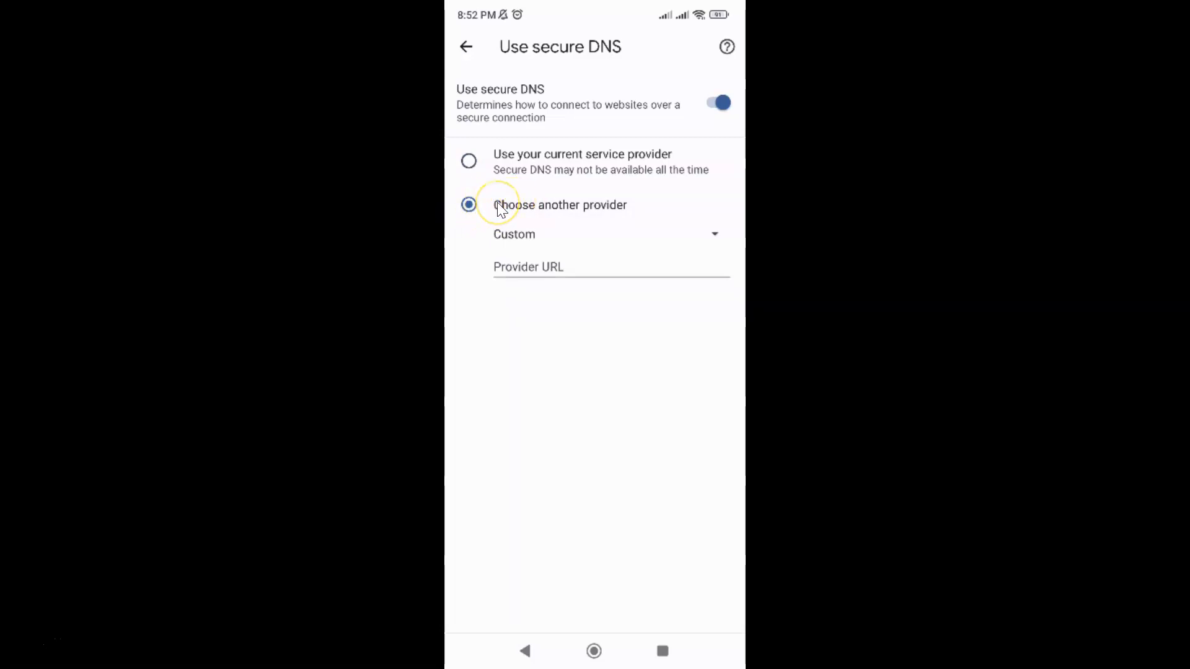
mouse_move(708, 231)
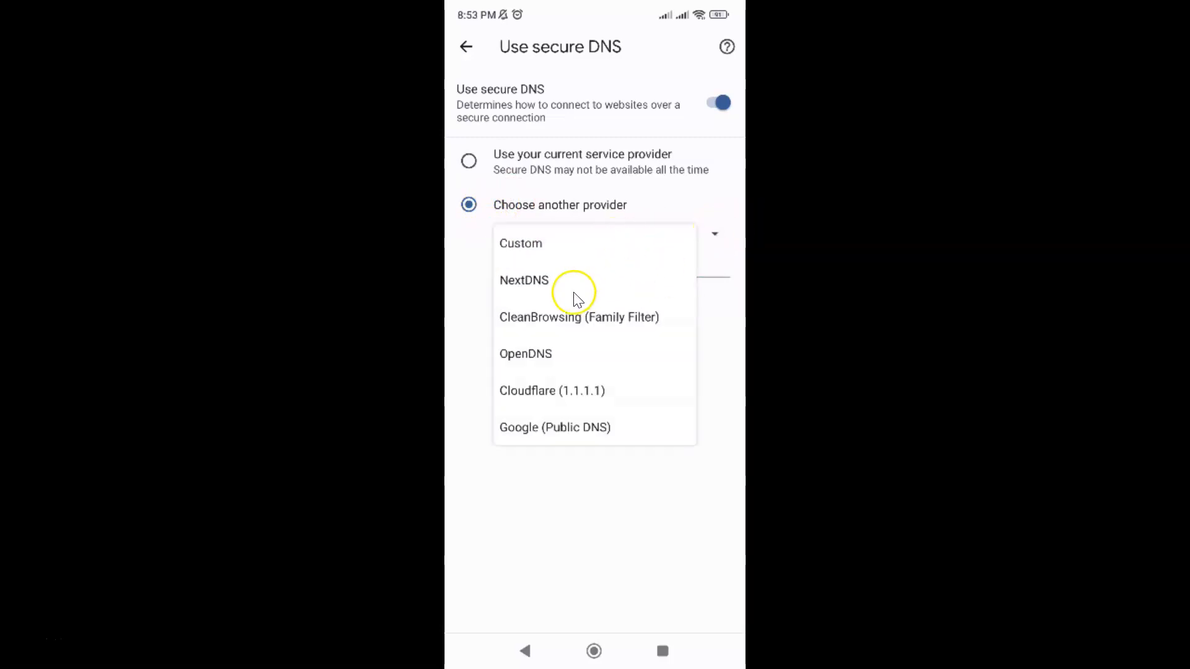
mouse_move(603, 417)
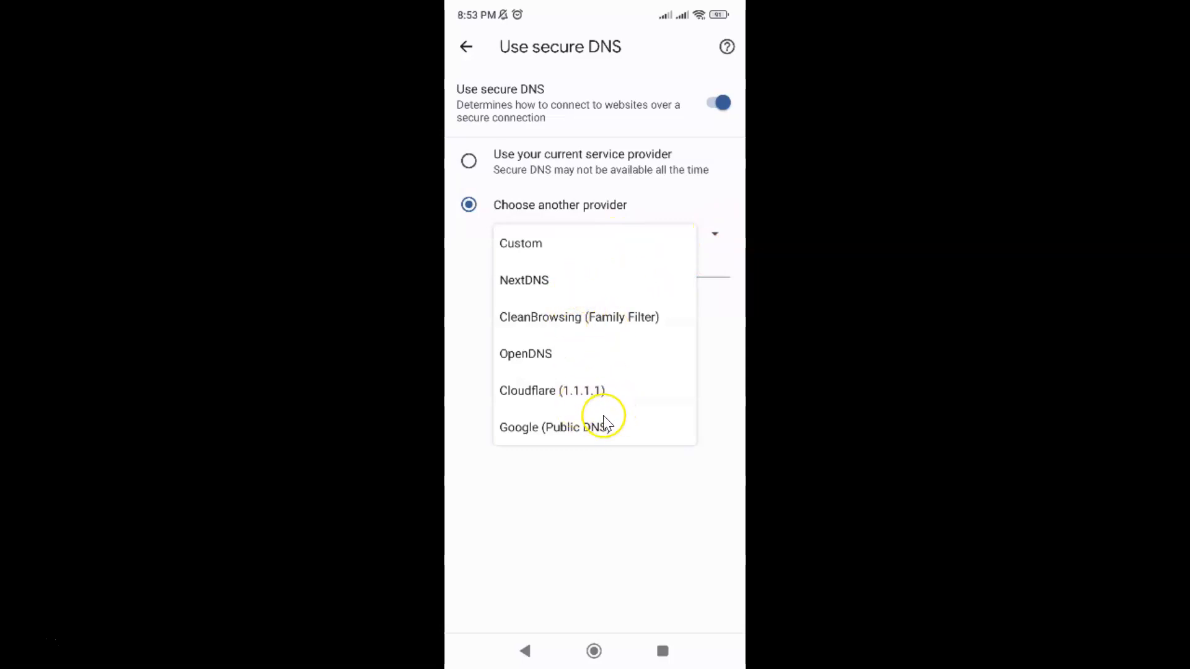
mouse_move(529, 437)
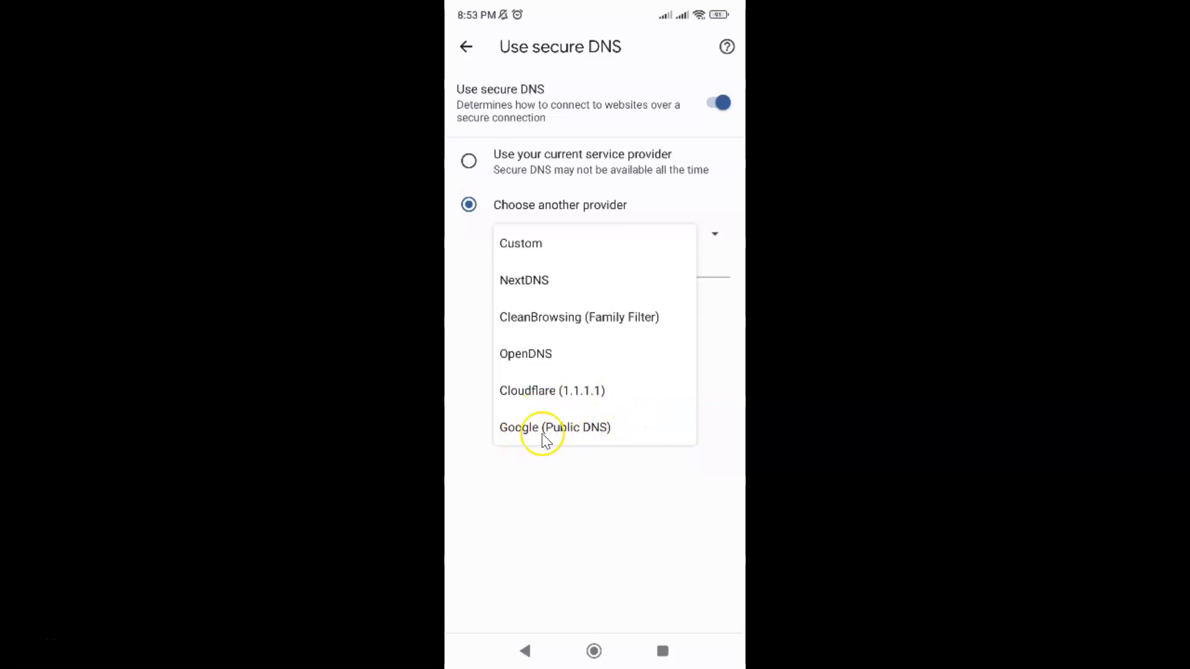
mouse_move(575, 434)
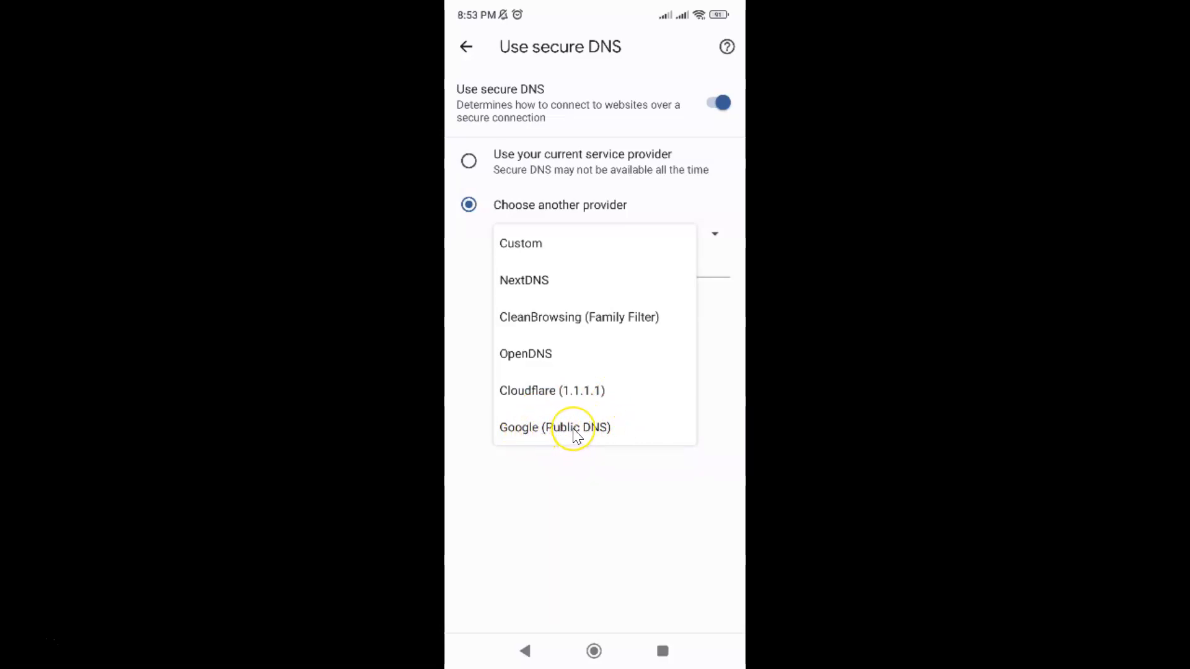
Step: Pick Google (Public DNS) as provider and go back to Privacy and security
left_click(555, 427)
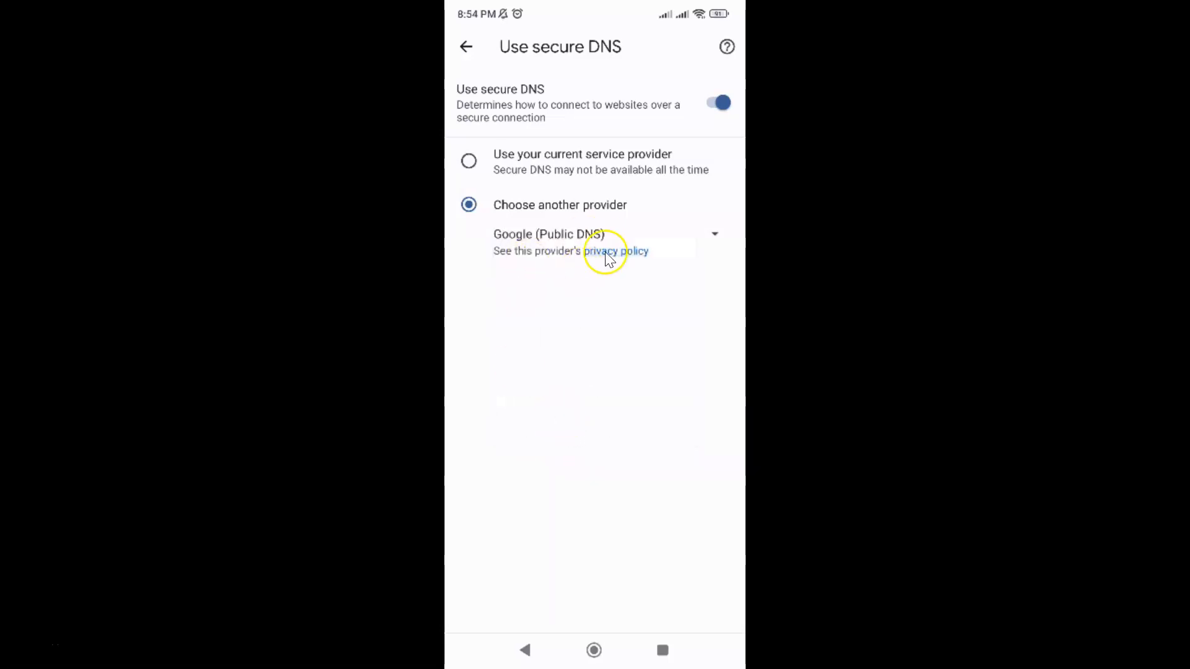
mouse_move(626, 231)
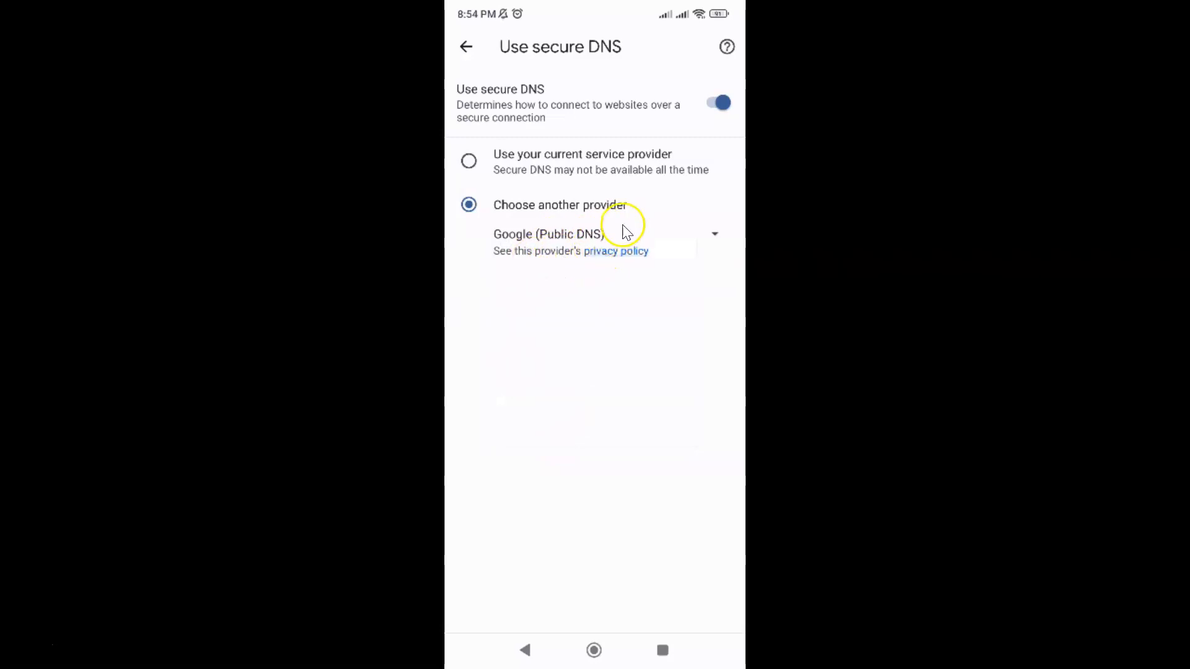
mouse_move(466, 47)
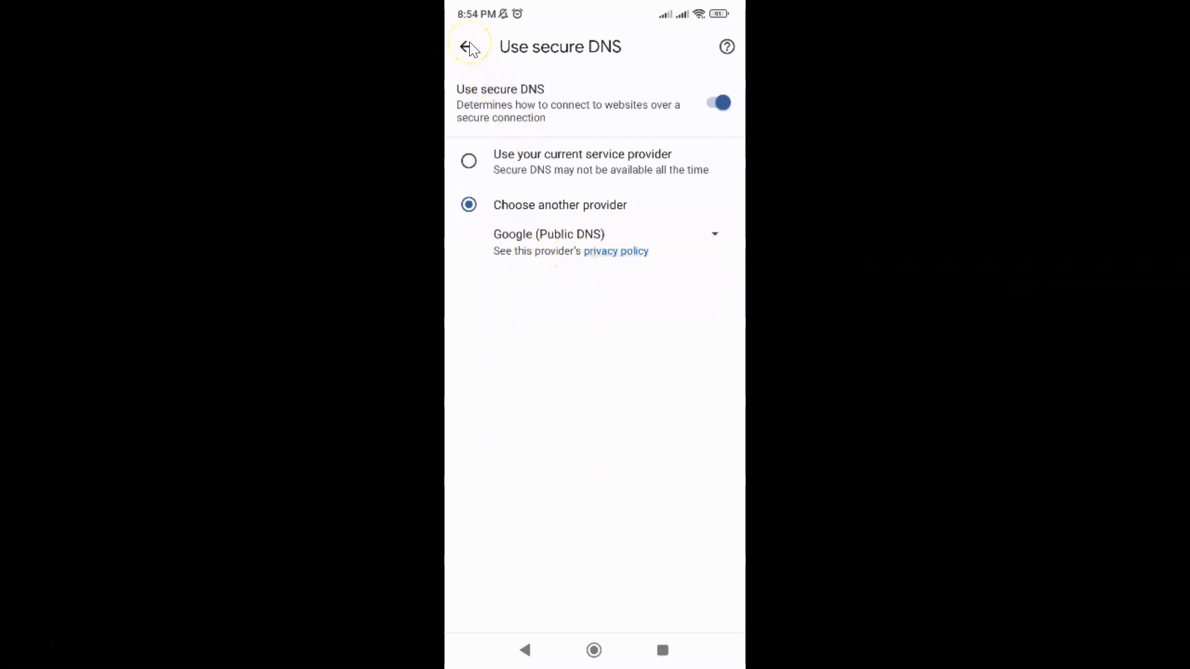
left_click(467, 47)
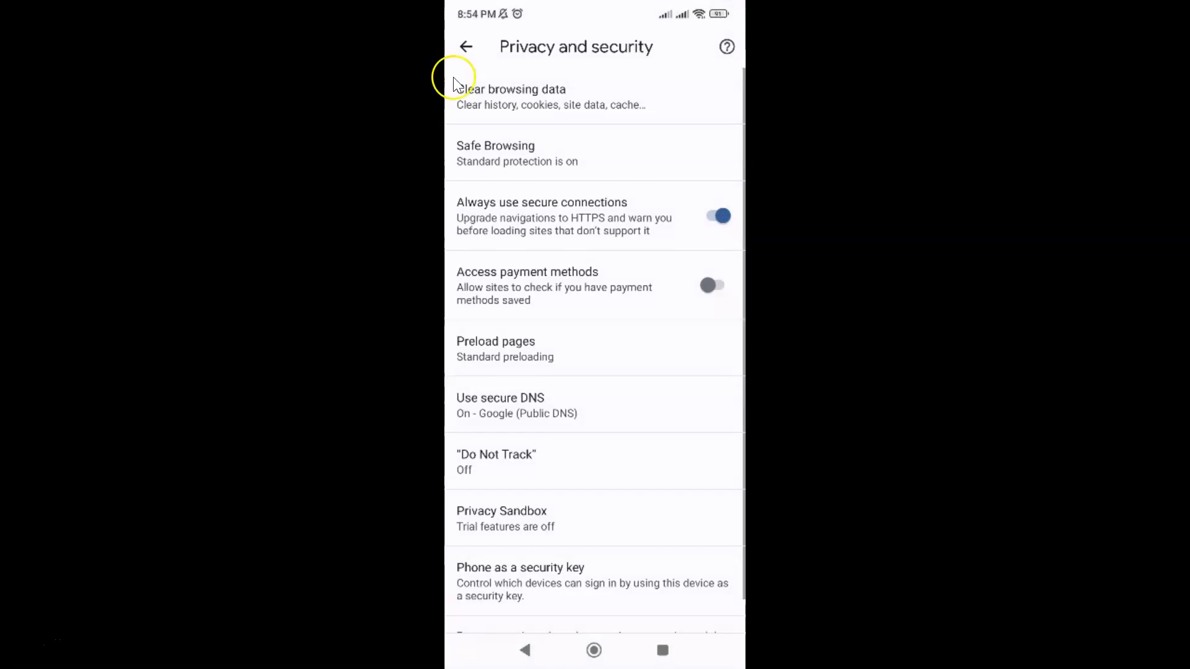
mouse_move(563, 401)
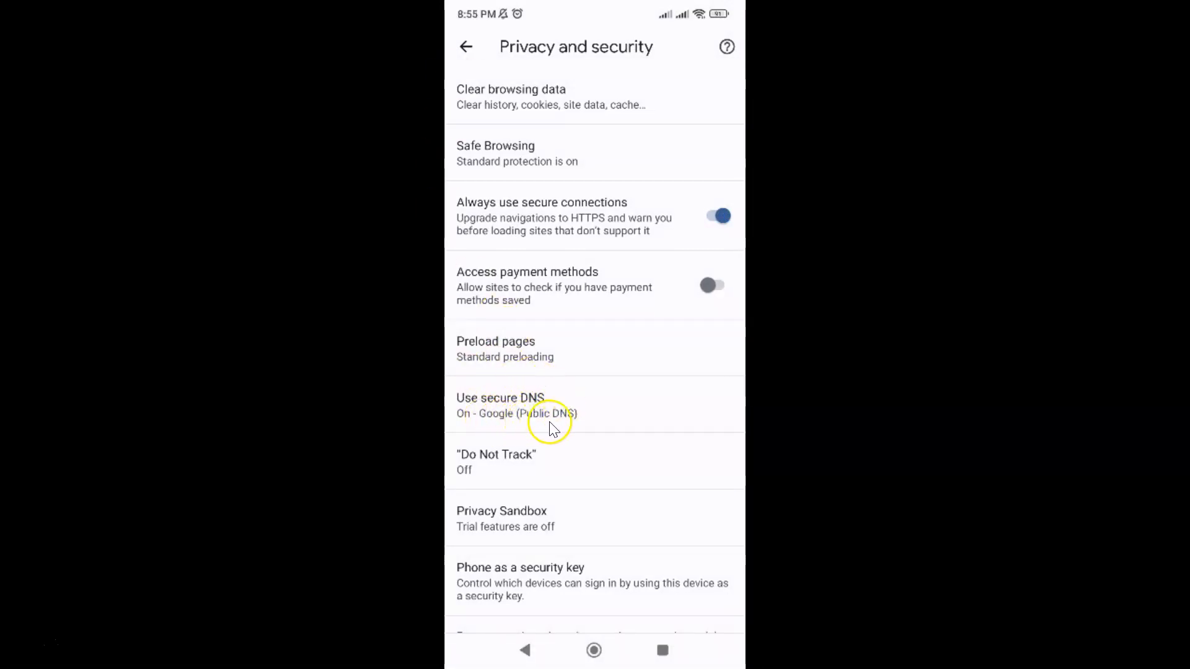
mouse_move(611, 367)
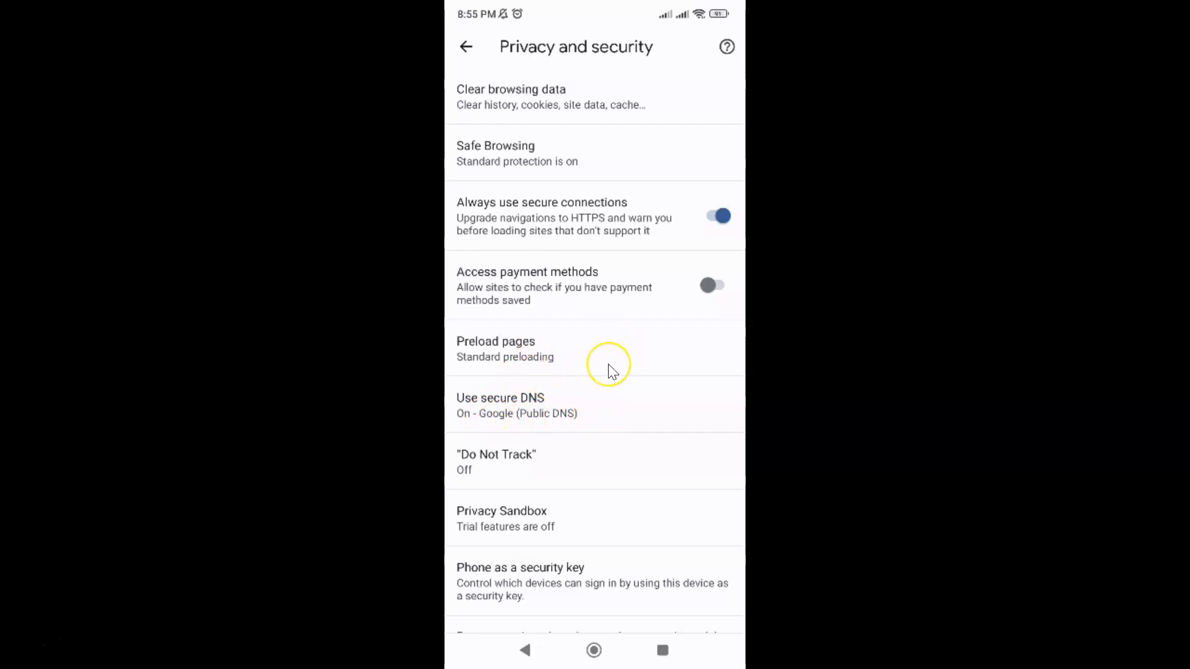
mouse_move(646, 308)
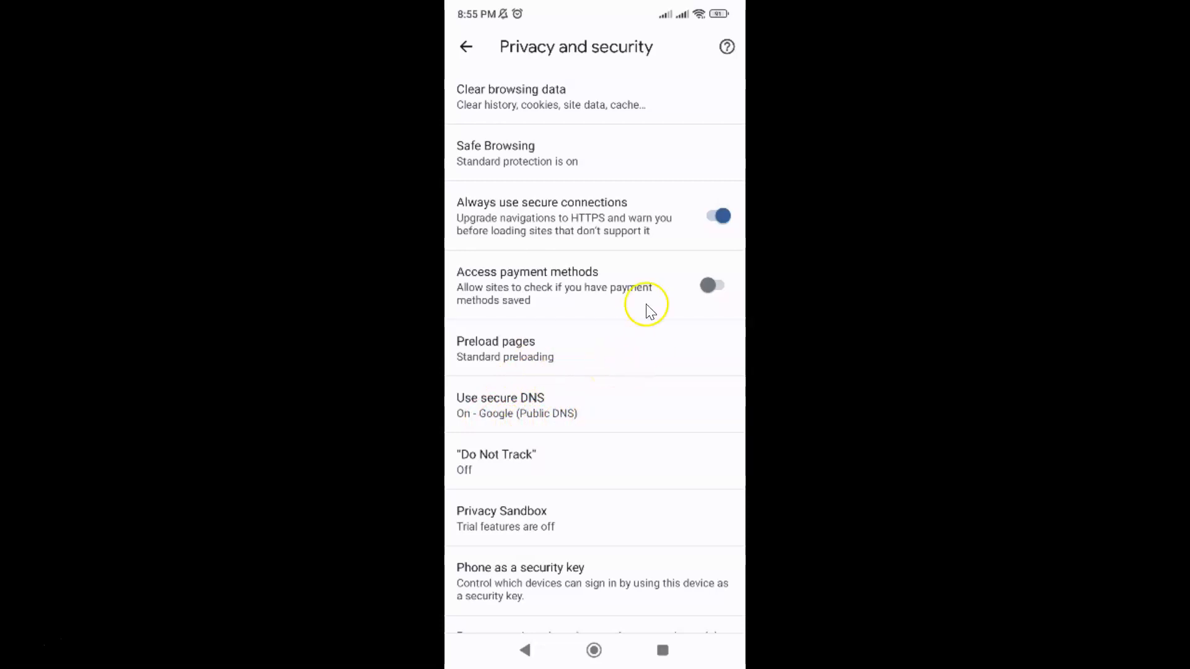
mouse_move(466, 47)
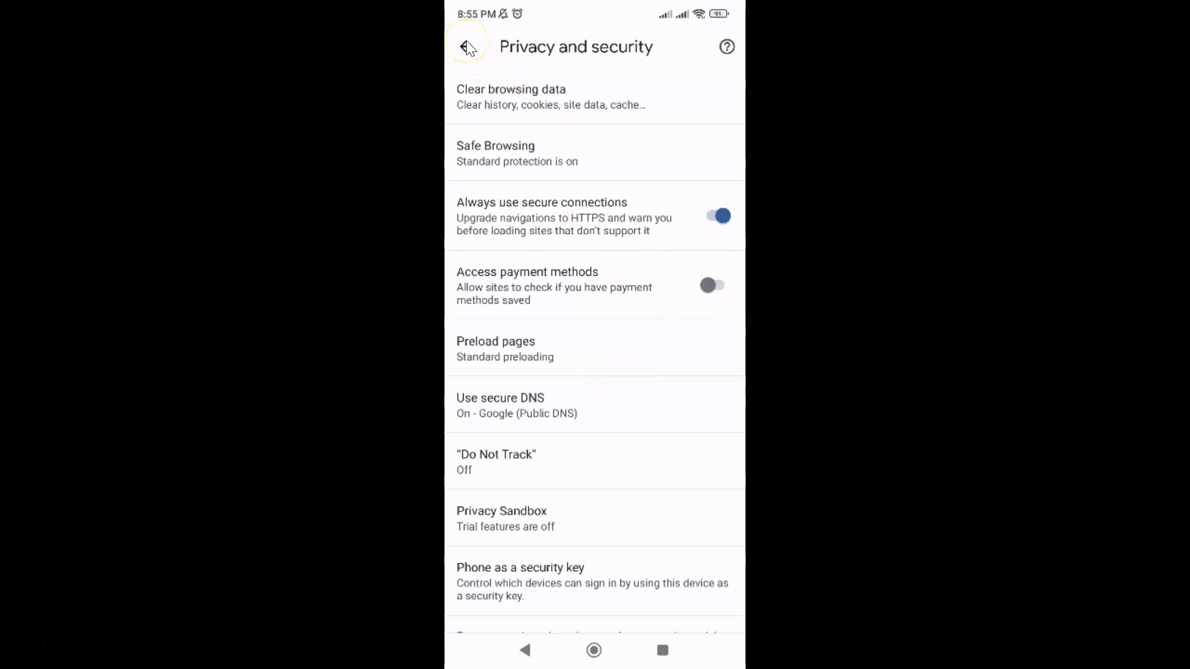
Step: Exit settings back to the new tab page with the Google search box
left_click(466, 47)
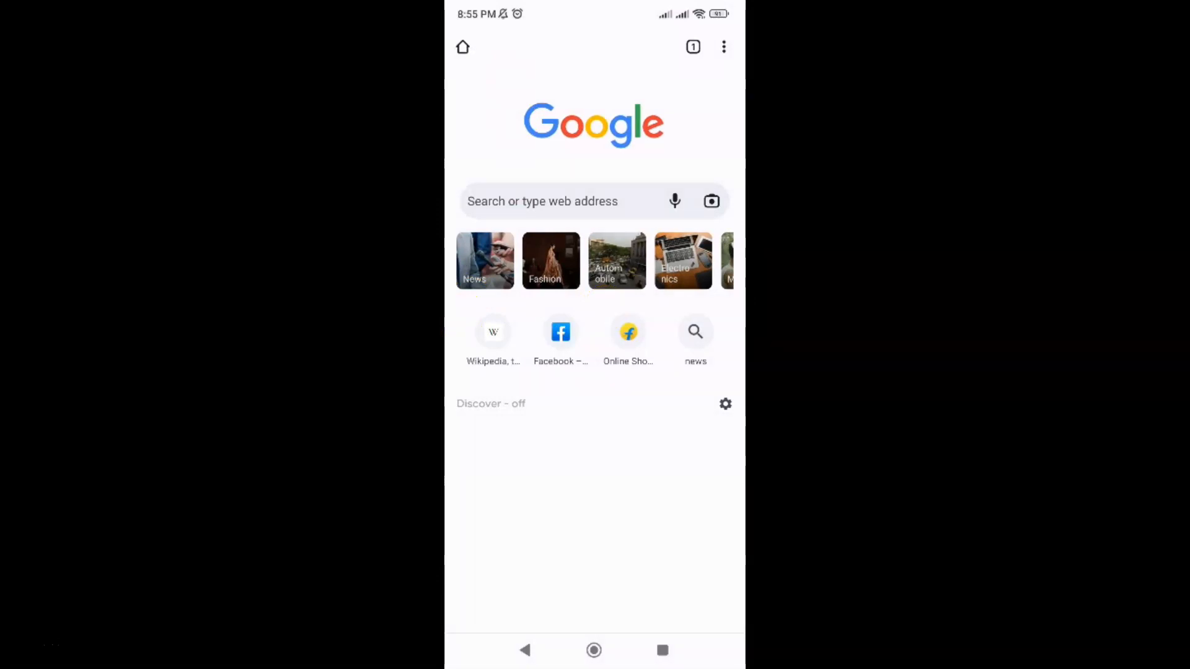
mouse_move(607, 310)
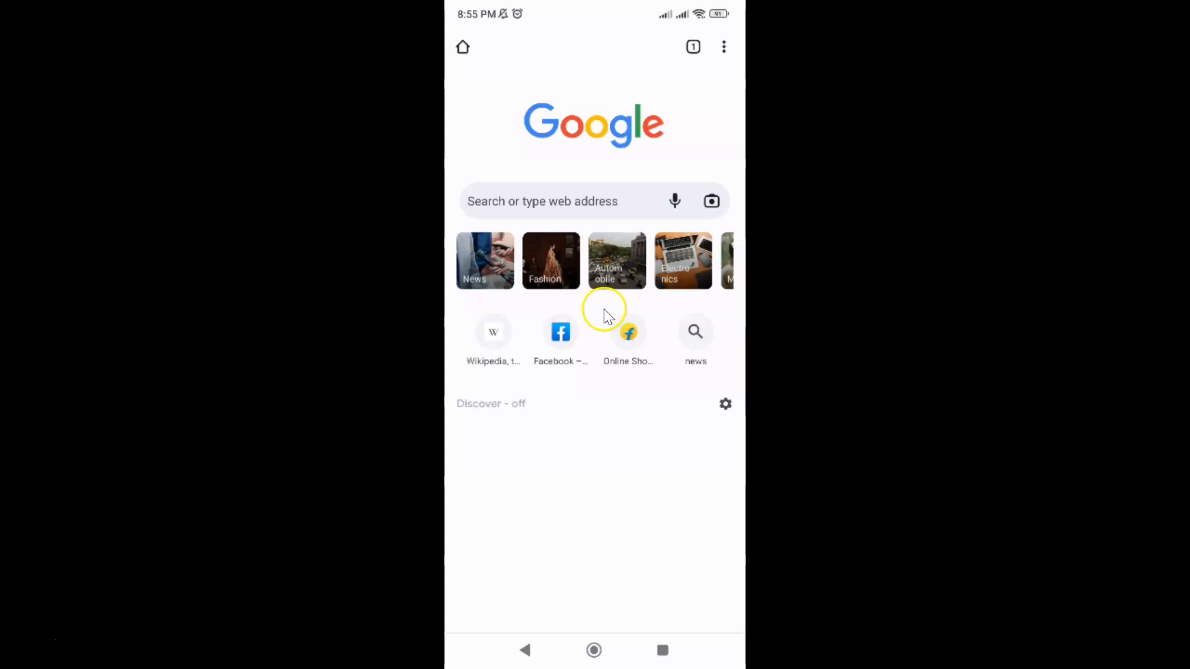
mouse_move(605, 317)
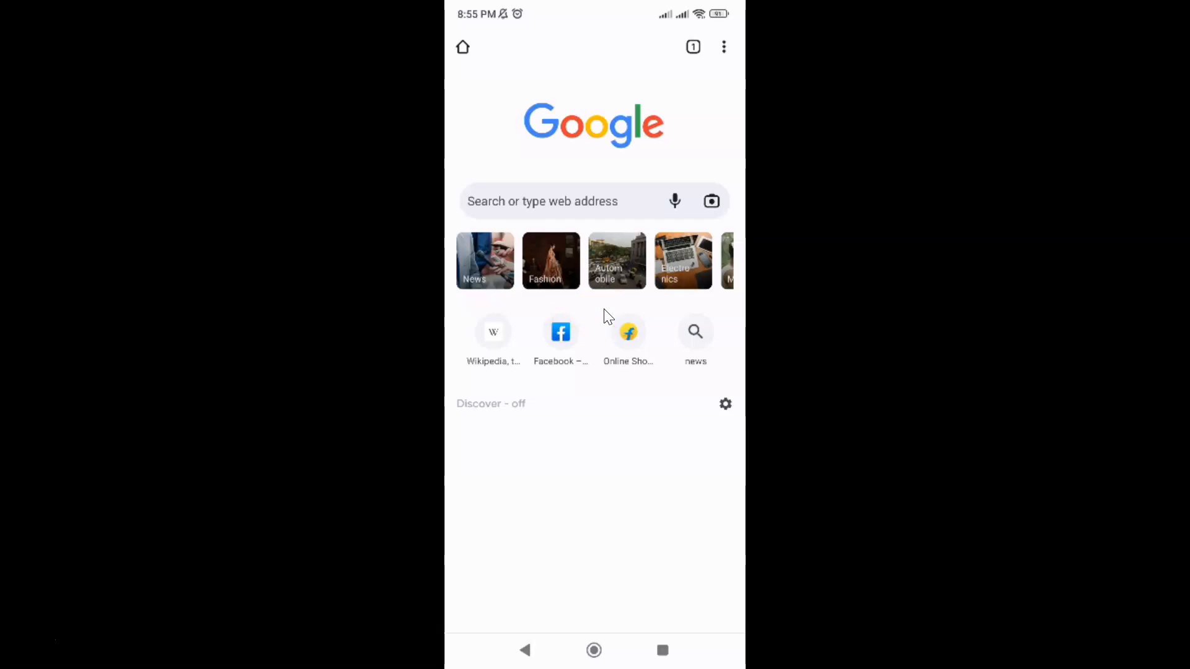